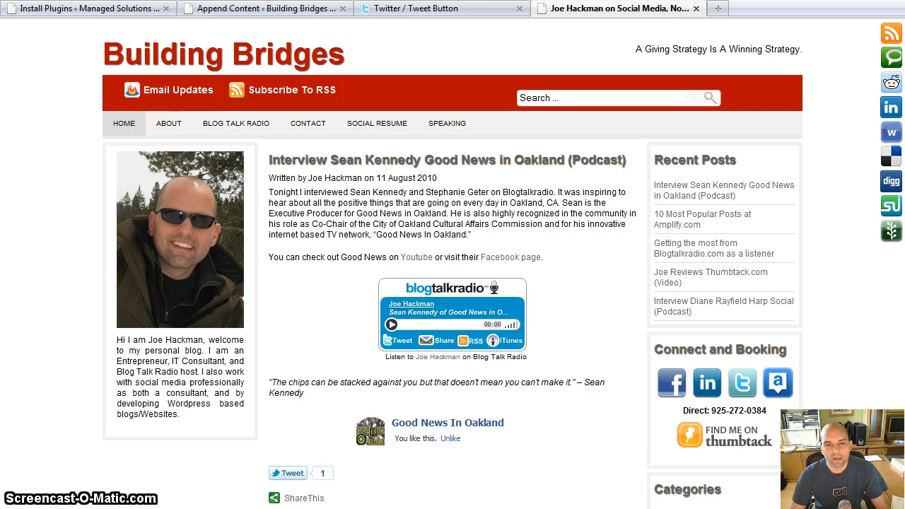
Show the horizontal-count Tweet Button with msolncal as recommended account, and preview its embed code
{"action": "left_click", "coordinate": [438, 8]}
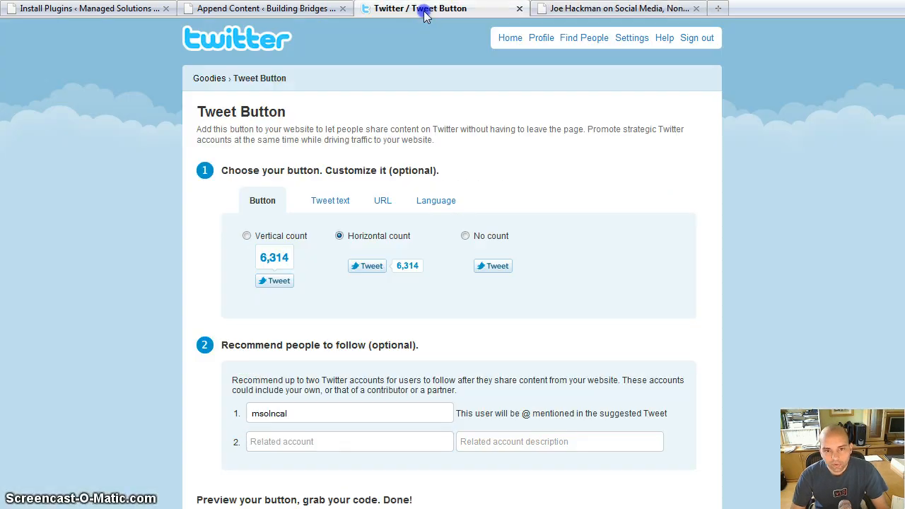
{"action": "left_click", "coordinate": [349, 441]}
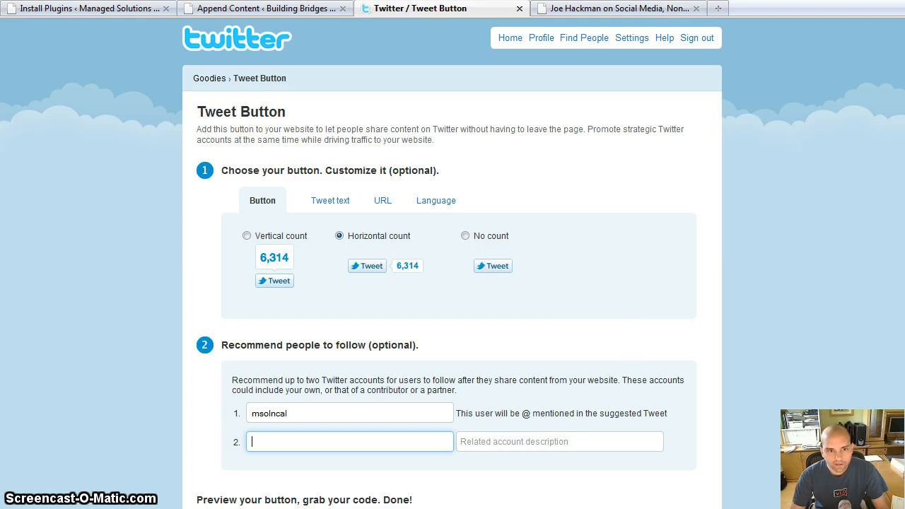
{"action": "mouse_move", "coordinate": [757, 223]}
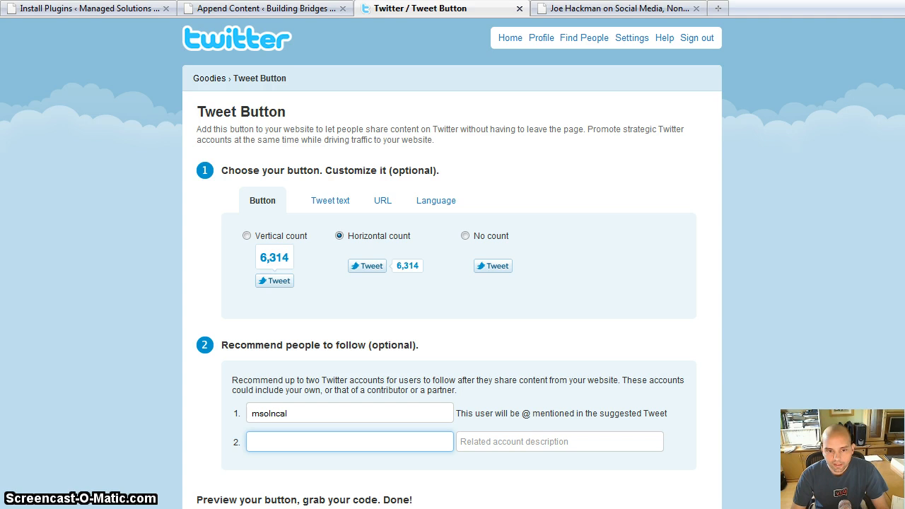
{"action": "scroll", "scroll_direction": "down", "scroll_amount": 3}
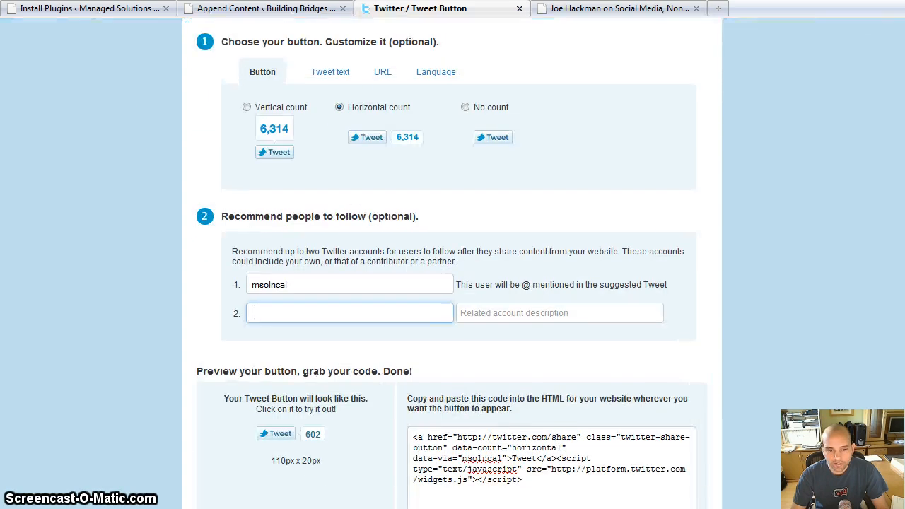
{"action": "scroll", "scroll_direction": "up", "scroll_amount": 3}
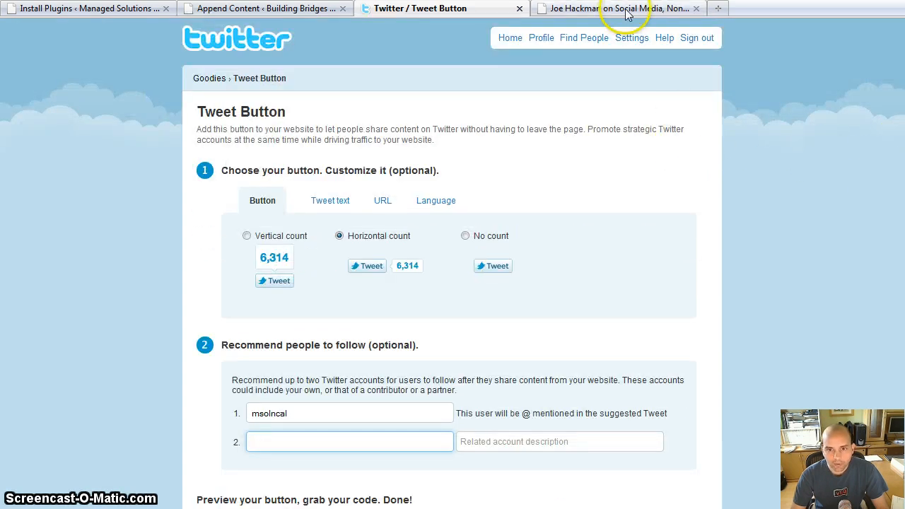
Switch back to the Building Bridges home page showing the Sean Kennedy post's one-count Tweet button
{"action": "left_click", "coordinate": [615, 9]}
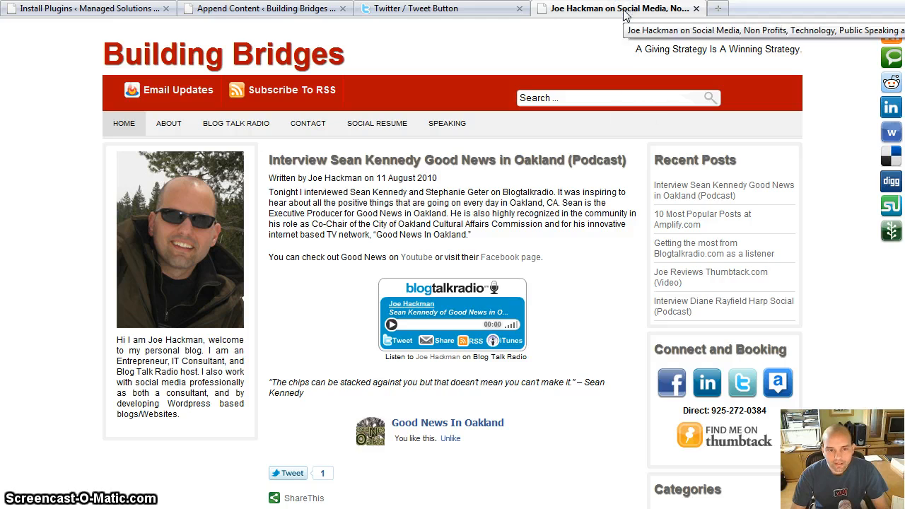
{"action": "mouse_move", "coordinate": [838, 191]}
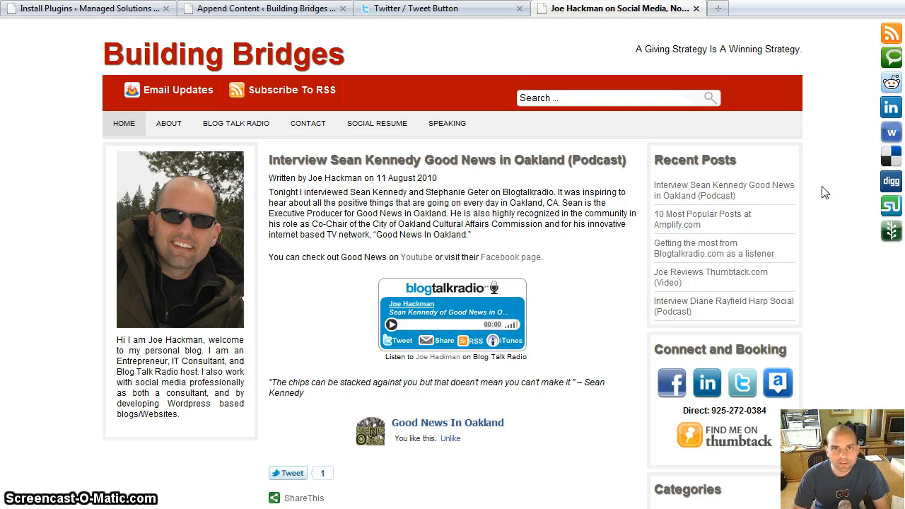
{"action": "mouse_move", "coordinate": [812, 194]}
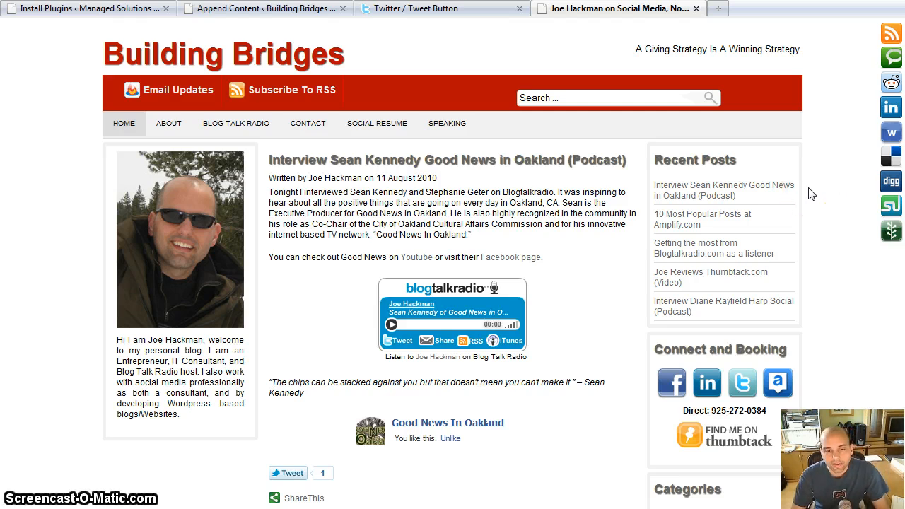
{"action": "mouse_move", "coordinate": [835, 205]}
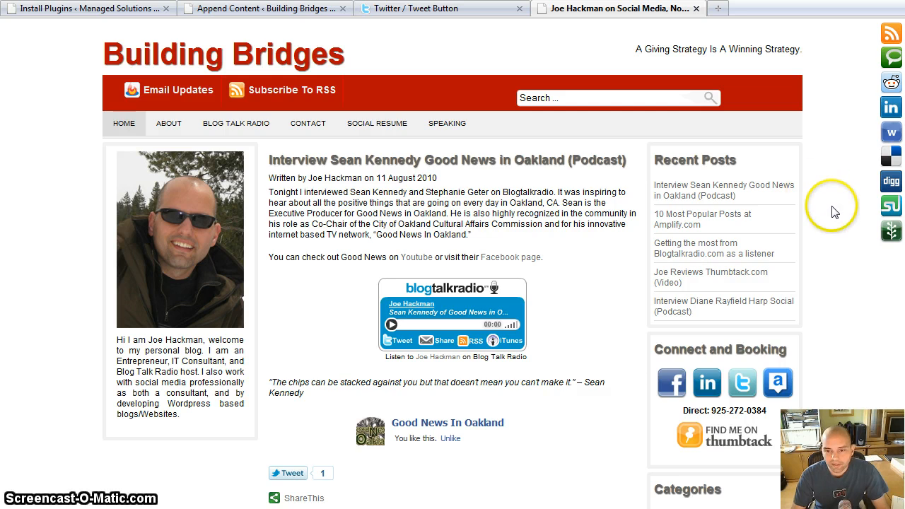
{"action": "mouse_move", "coordinate": [832, 208]}
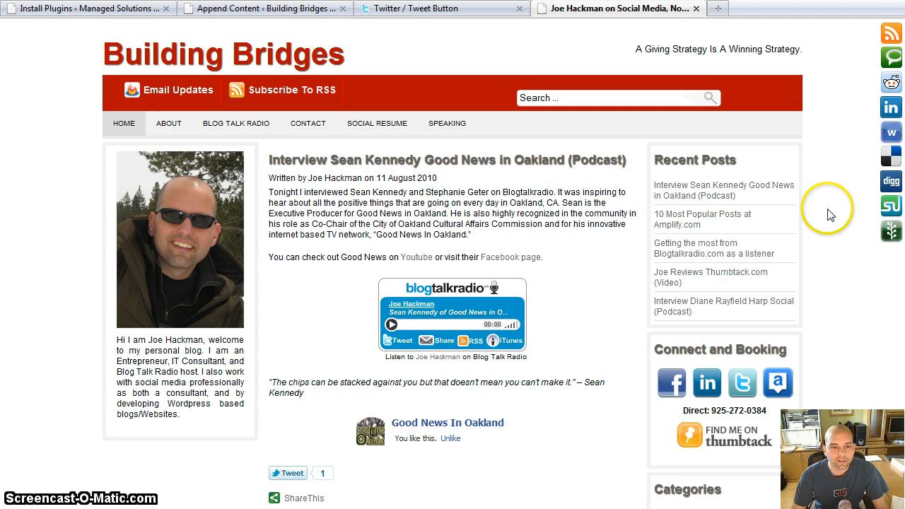
{"action": "mouse_move", "coordinate": [829, 215]}
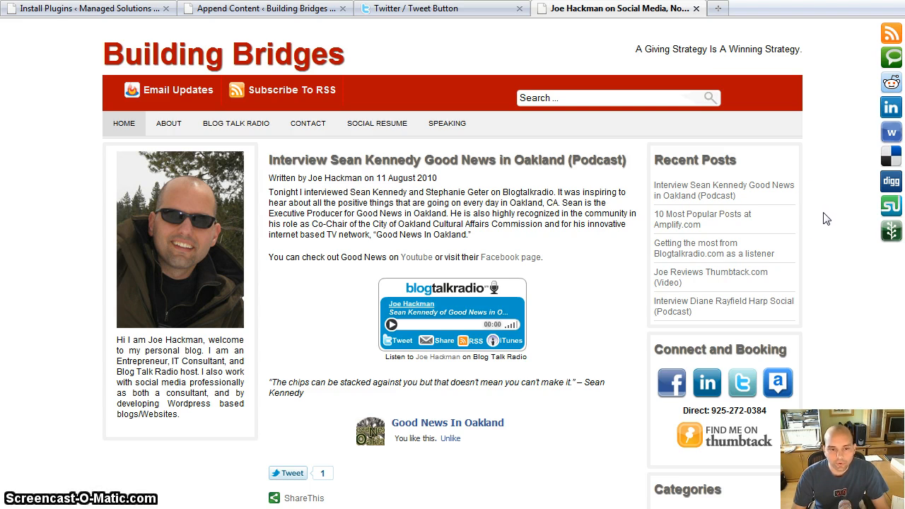
{"action": "mouse_move", "coordinate": [803, 213]}
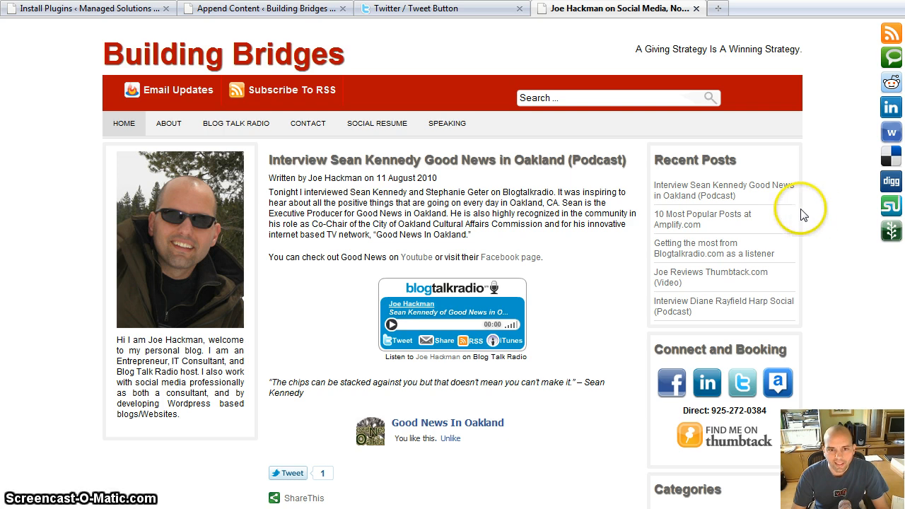
{"action": "left_click", "coordinate": [265, 7]}
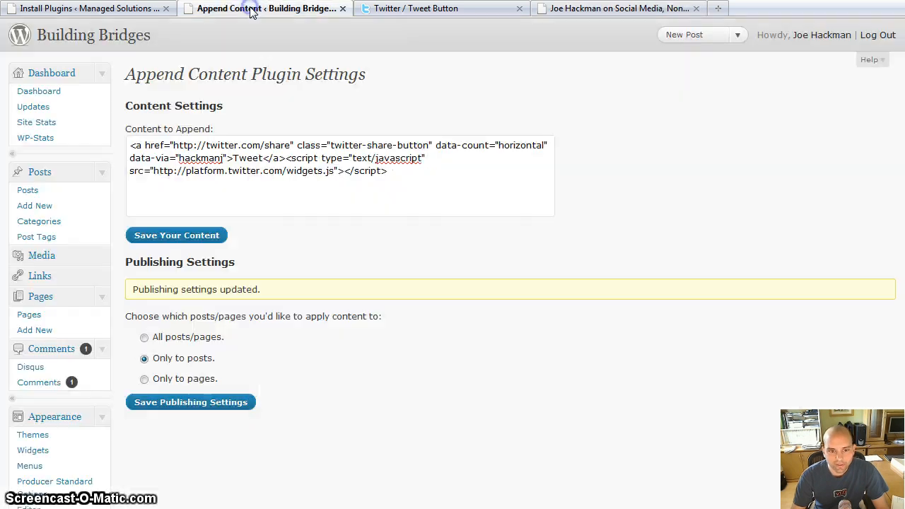
{"action": "mouse_move", "coordinate": [578, 29]}
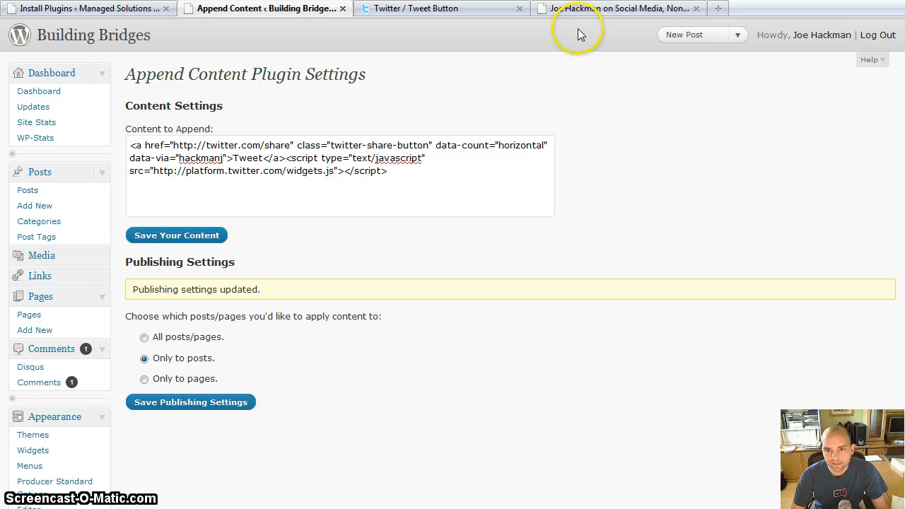
{"action": "left_click", "coordinate": [616, 8]}
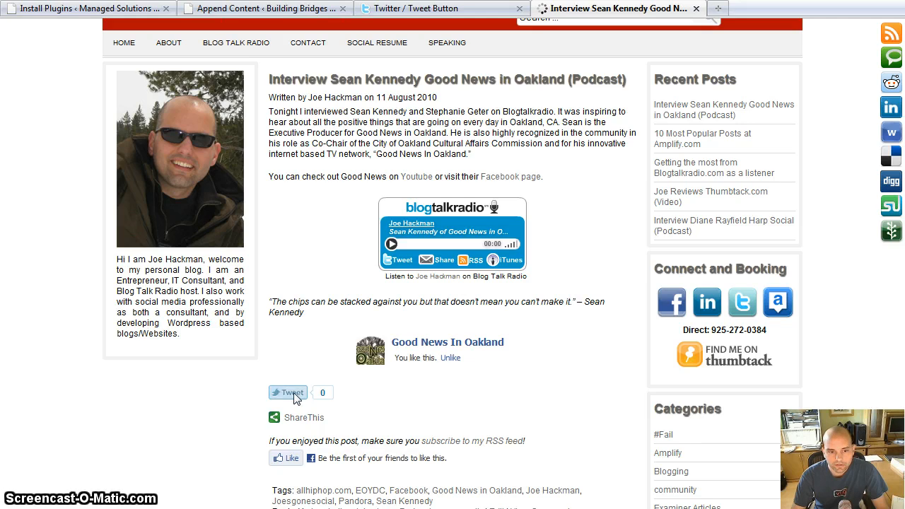
Post the pre-filled tweet for the Sean Kennedy interview and dismiss the confirmation
{"action": "left_click", "coordinate": [288, 392]}
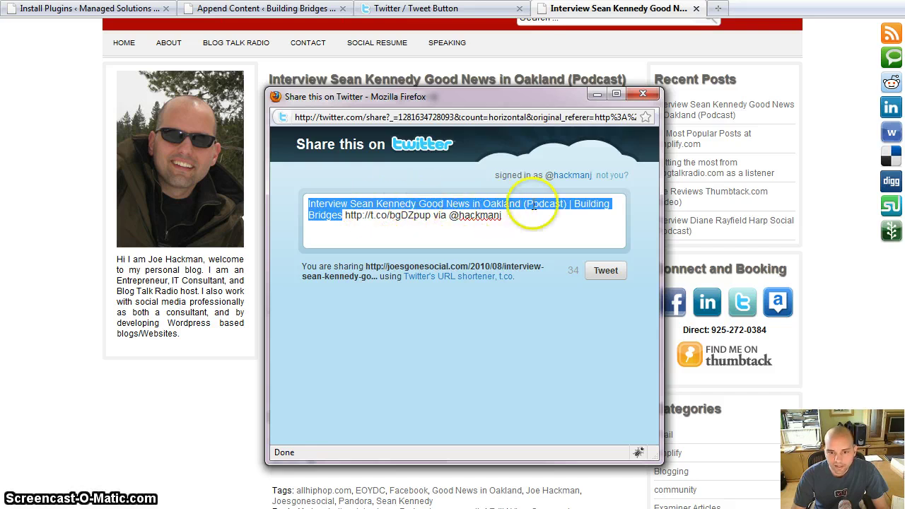
{"action": "mouse_move", "coordinate": [542, 195]}
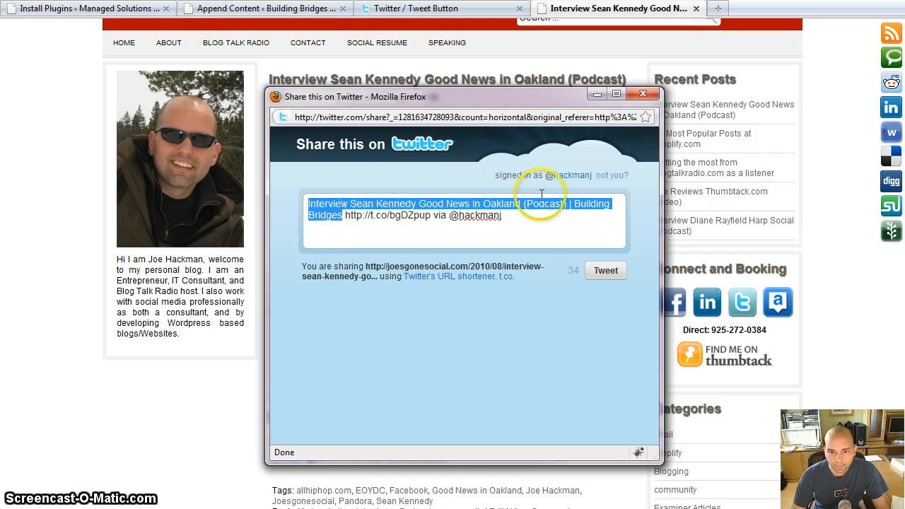
{"action": "mouse_move", "coordinate": [393, 216]}
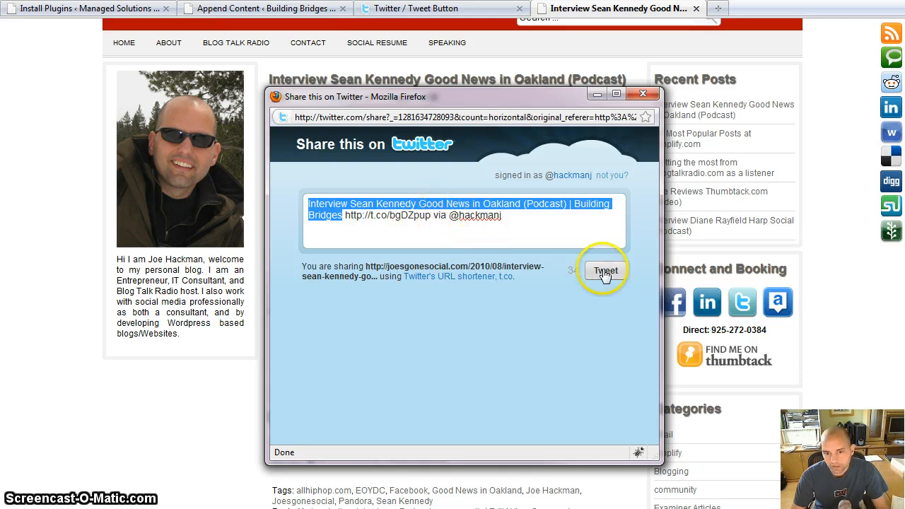
{"action": "left_click", "coordinate": [604, 271]}
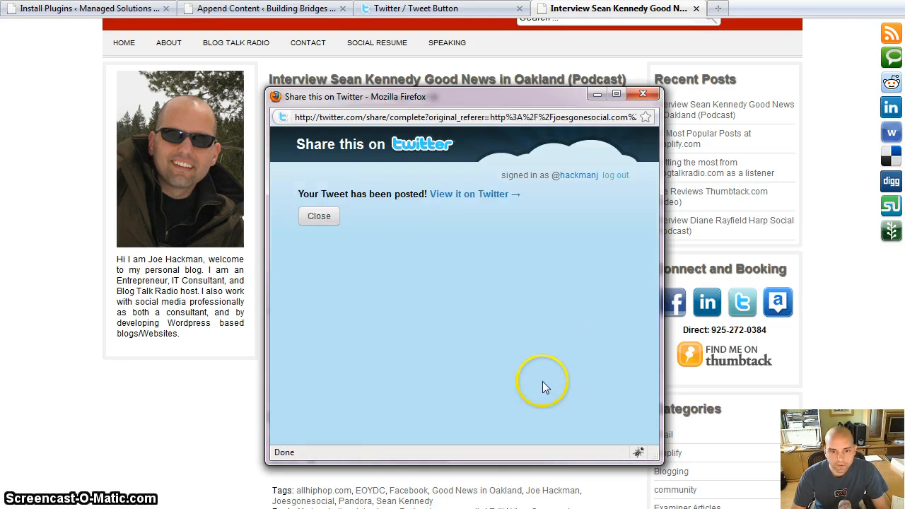
{"action": "mouse_move", "coordinate": [413, 309]}
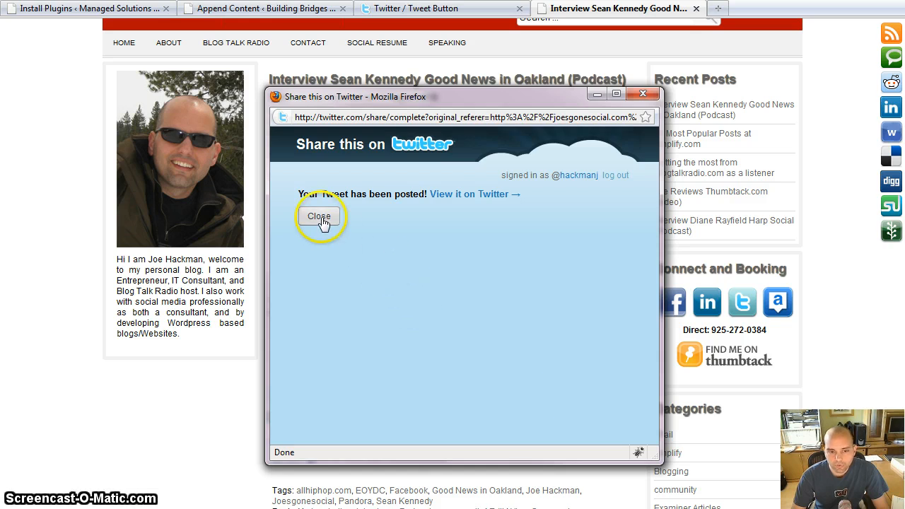
{"action": "left_click", "coordinate": [319, 216]}
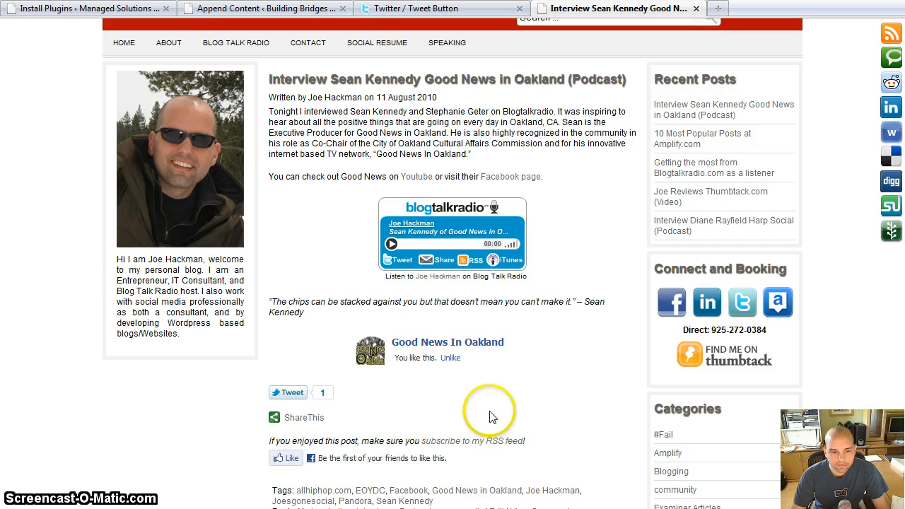
{"action": "mouse_move", "coordinate": [491, 411]}
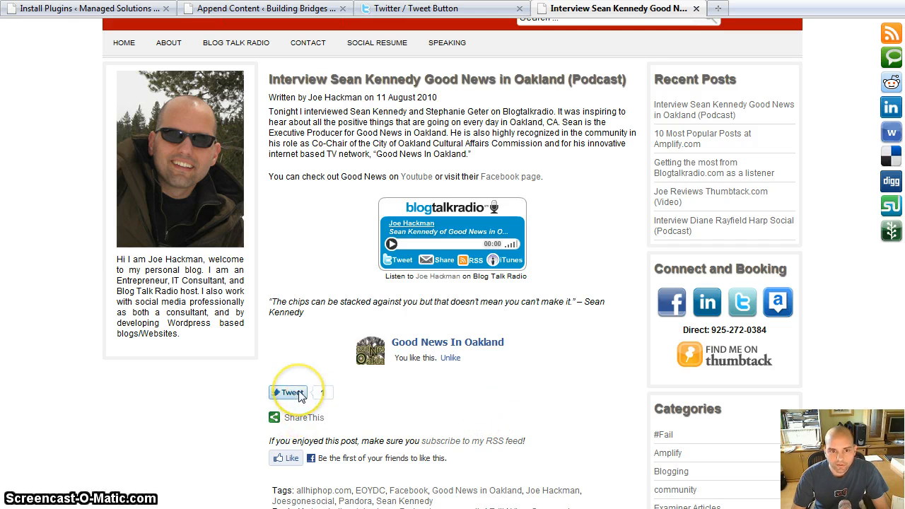
{"action": "left_click", "coordinate": [287, 393]}
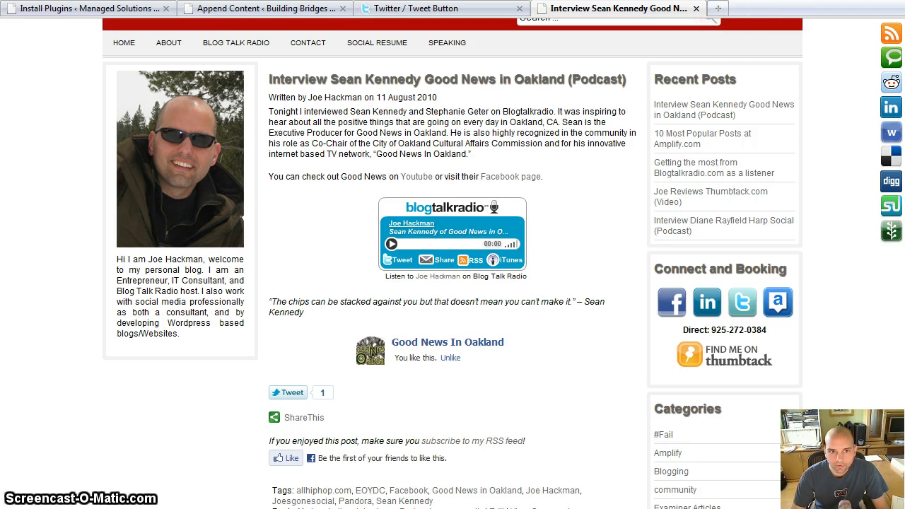
Open Twitter Home to see the new Sean Kennedy interview tweet sent via Tweet Button
{"action": "left_click", "coordinate": [717, 8]}
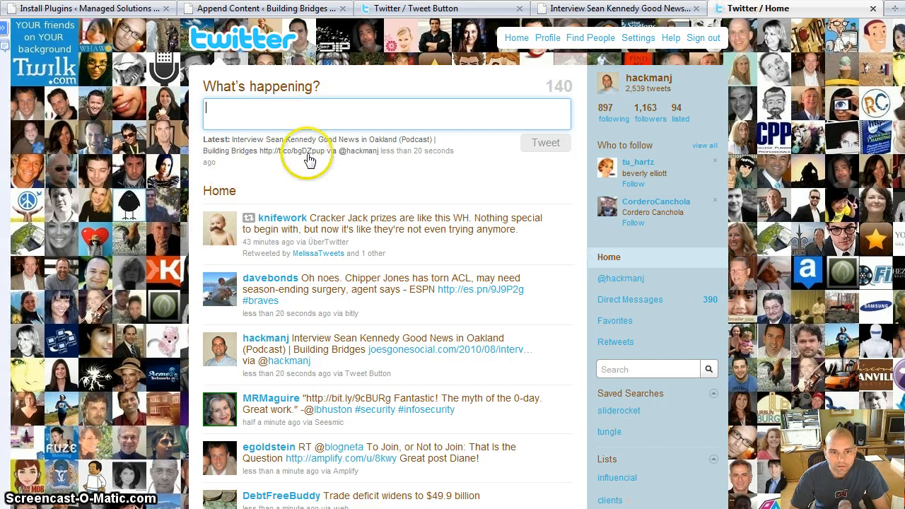
{"action": "mouse_move", "coordinate": [280, 143]}
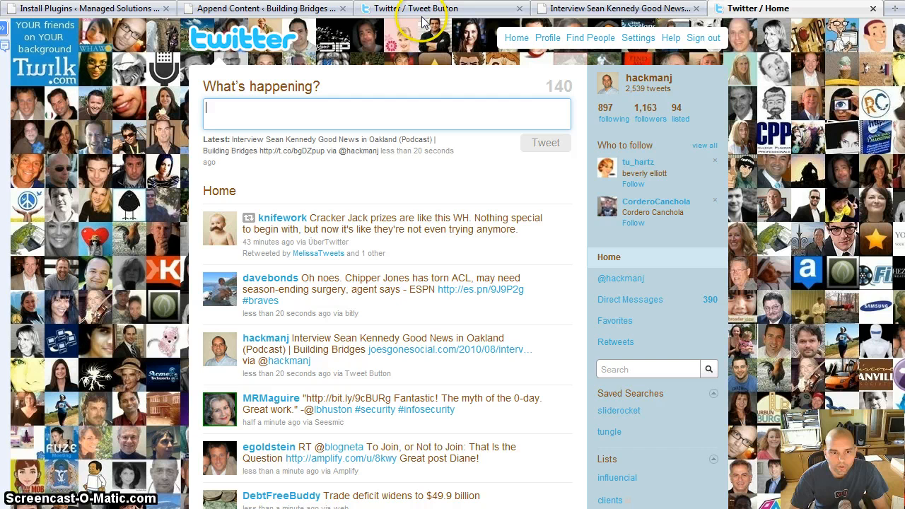
Pass the Tweet Button page and switch to Building Bridges' Append Content settings
{"action": "left_click", "coordinate": [417, 8]}
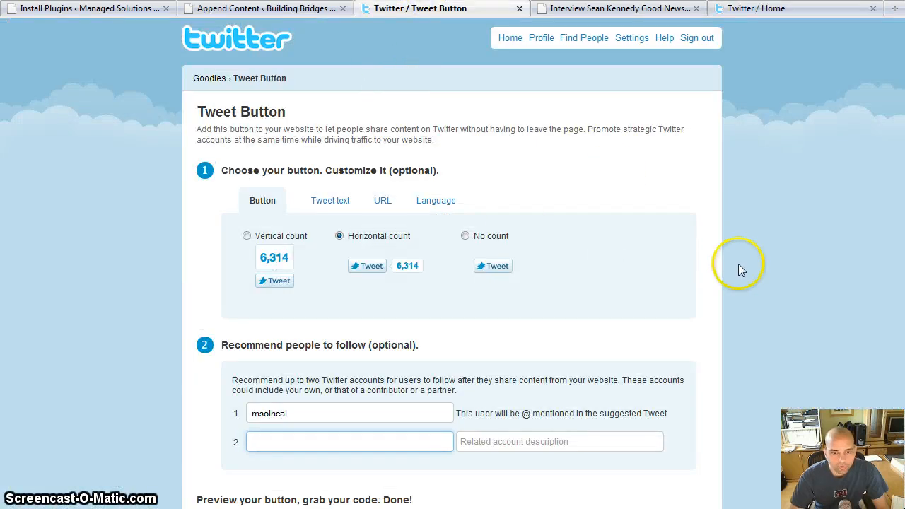
{"action": "mouse_move", "coordinate": [661, 147]}
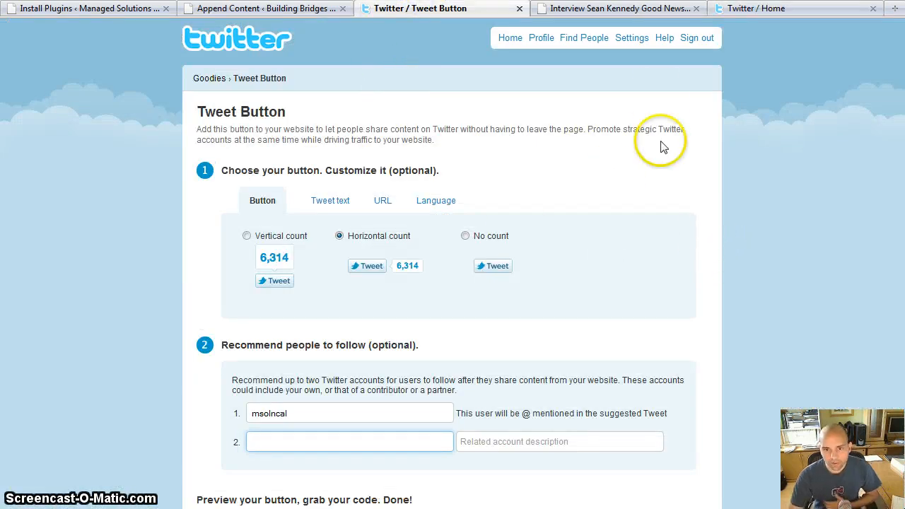
{"action": "mouse_move", "coordinate": [625, 35]}
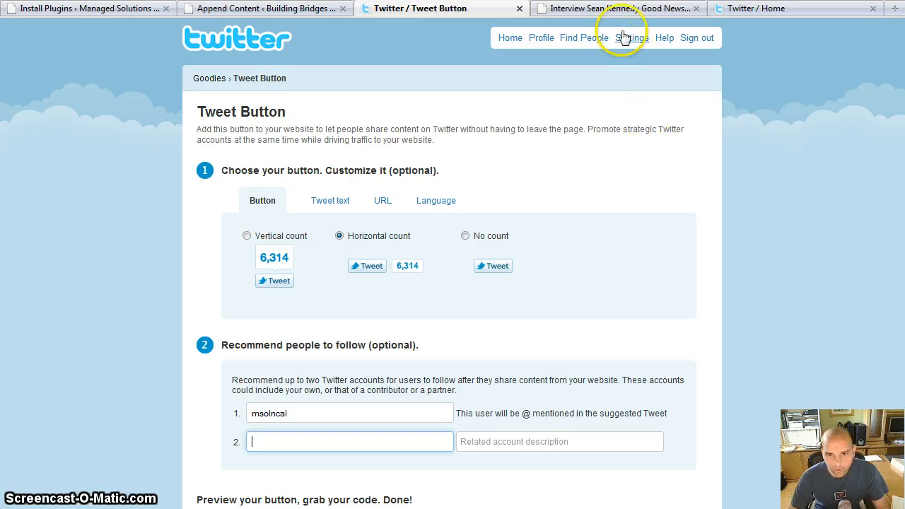
{"action": "mouse_move", "coordinate": [537, 37]}
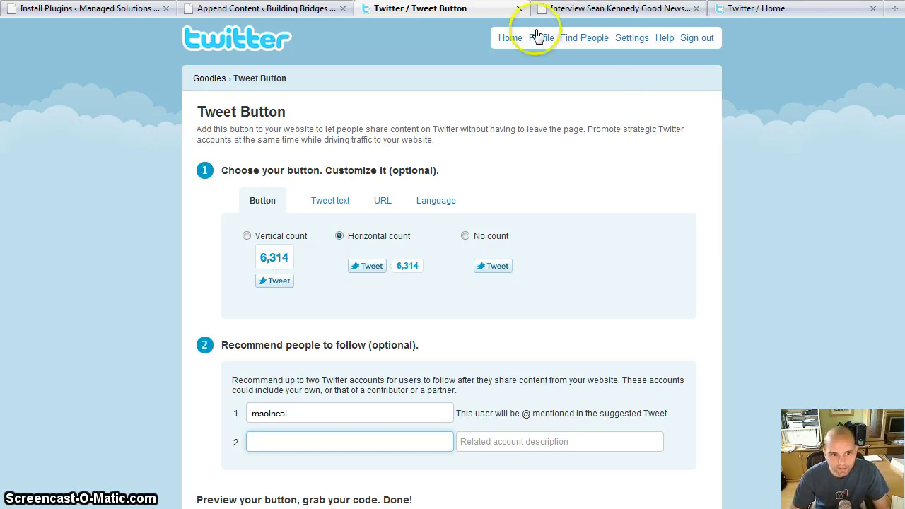
{"action": "mouse_move", "coordinate": [792, 205]}
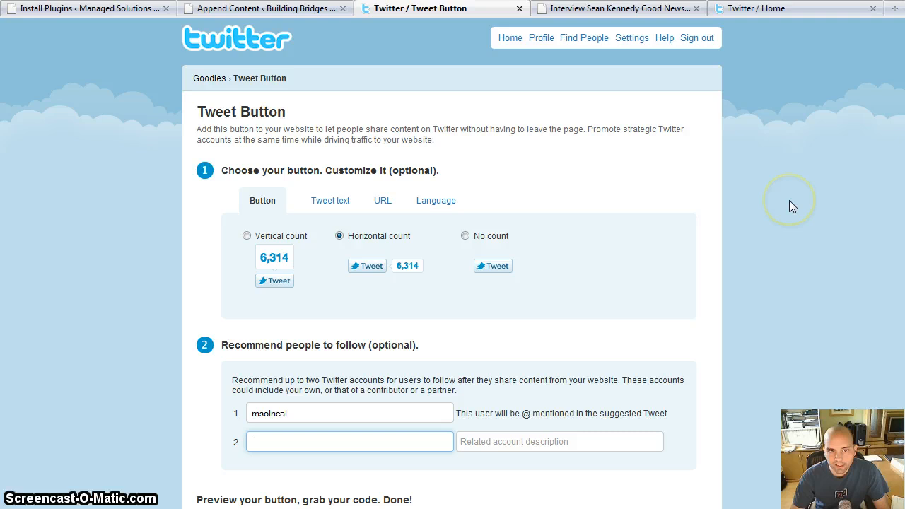
{"action": "mouse_move", "coordinate": [753, 198]}
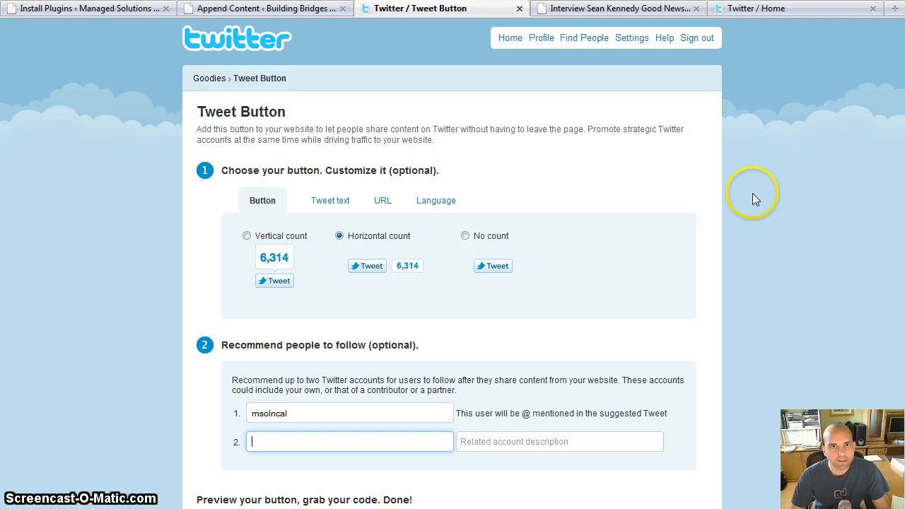
{"action": "mouse_move", "coordinate": [753, 194]}
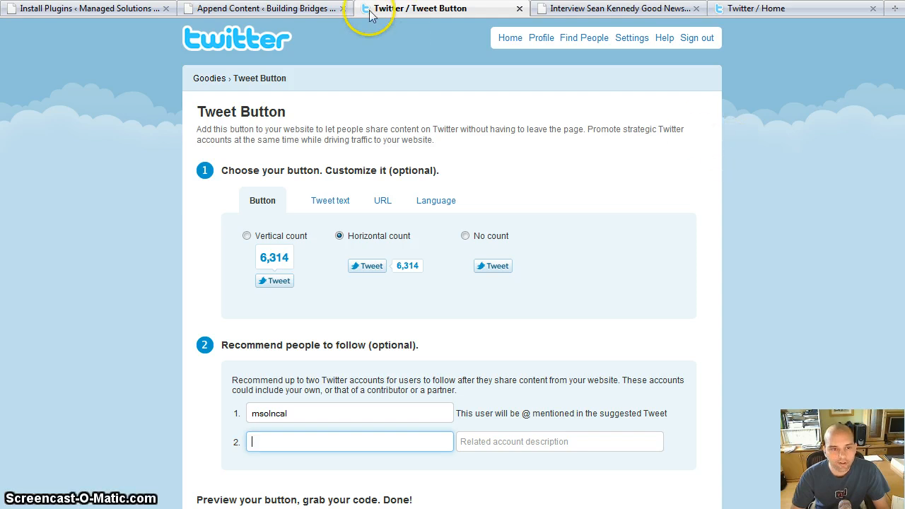
{"action": "left_click", "coordinate": [262, 7]}
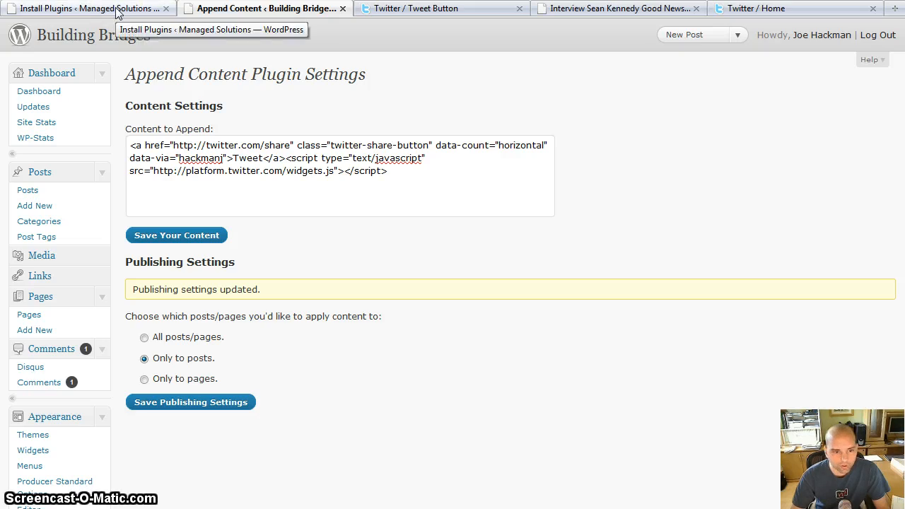
Search 'append content' in the Managed Solutions plugin installer, then install, confirm and activate it
{"action": "left_click", "coordinate": [84, 7]}
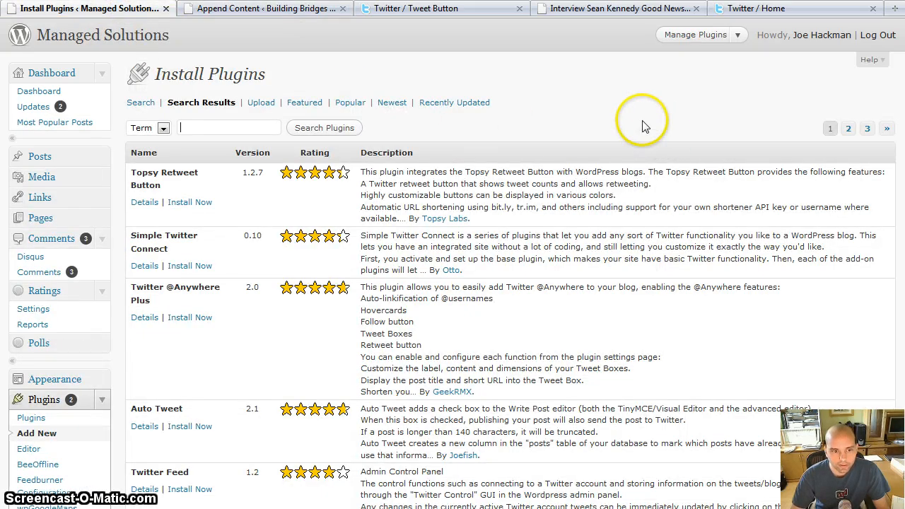
{"action": "mouse_move", "coordinate": [640, 114]}
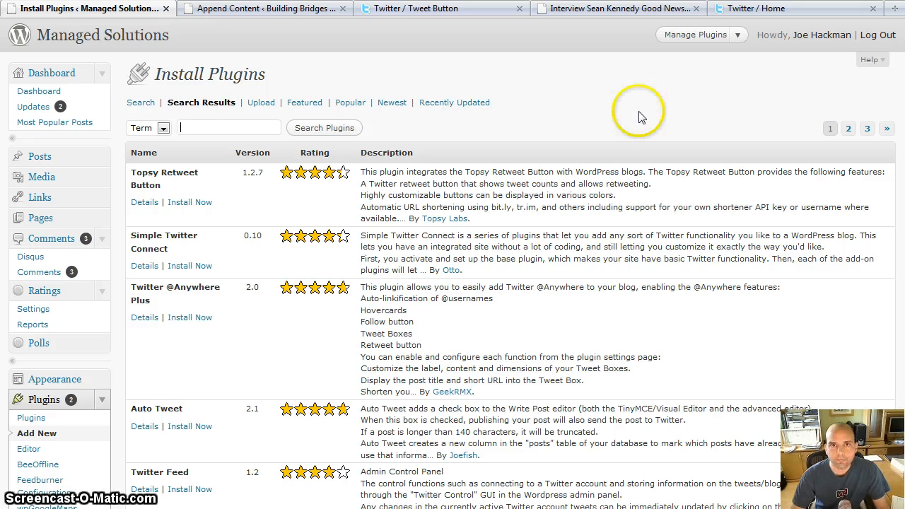
{"action": "mouse_move", "coordinate": [602, 133]}
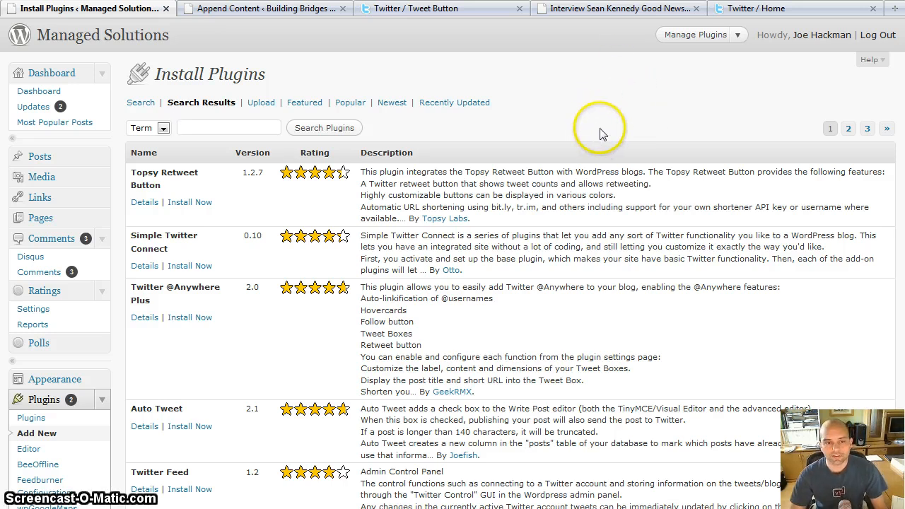
{"action": "mouse_move", "coordinate": [592, 120]}
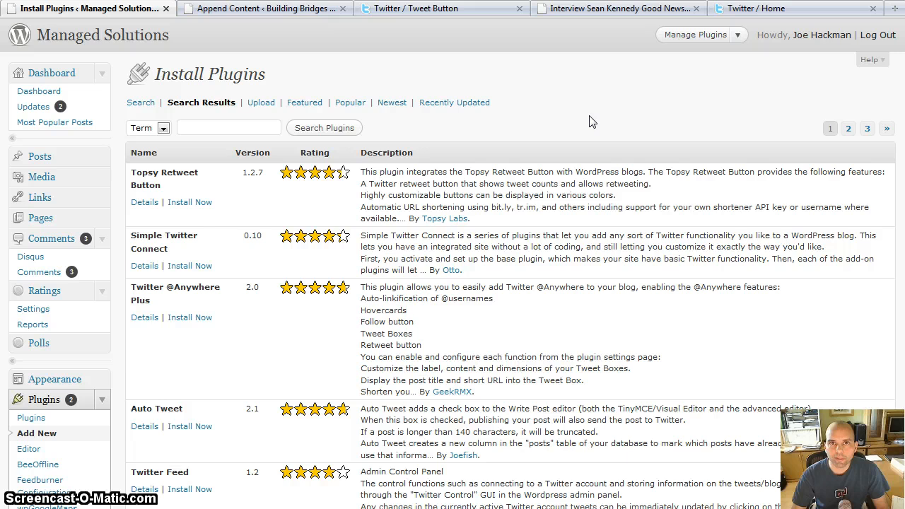
{"action": "mouse_move", "coordinate": [495, 138]}
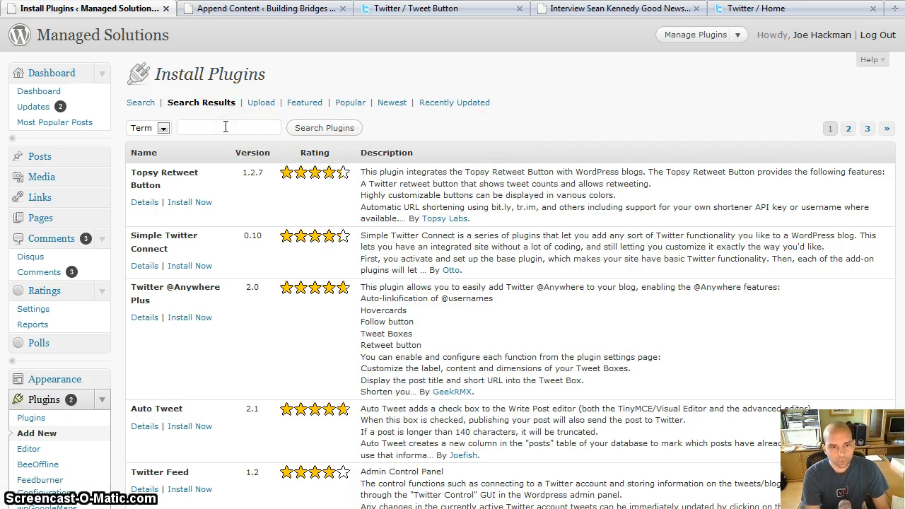
{"action": "type", "text": "append content"}
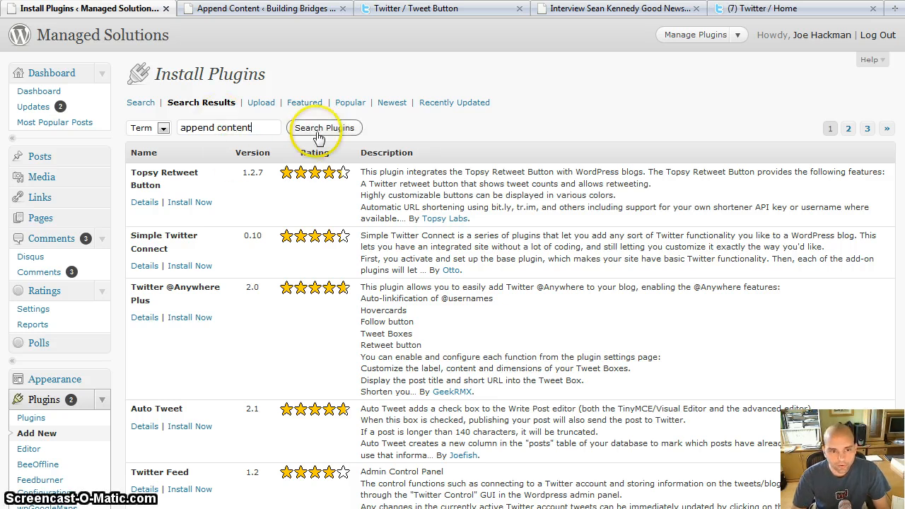
{"action": "left_click", "coordinate": [323, 128]}
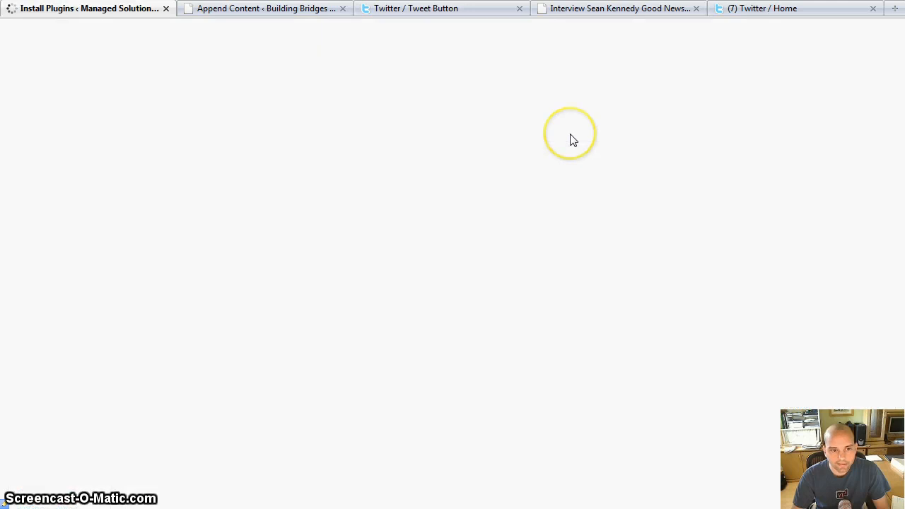
{"action": "mouse_move", "coordinate": [573, 139]}
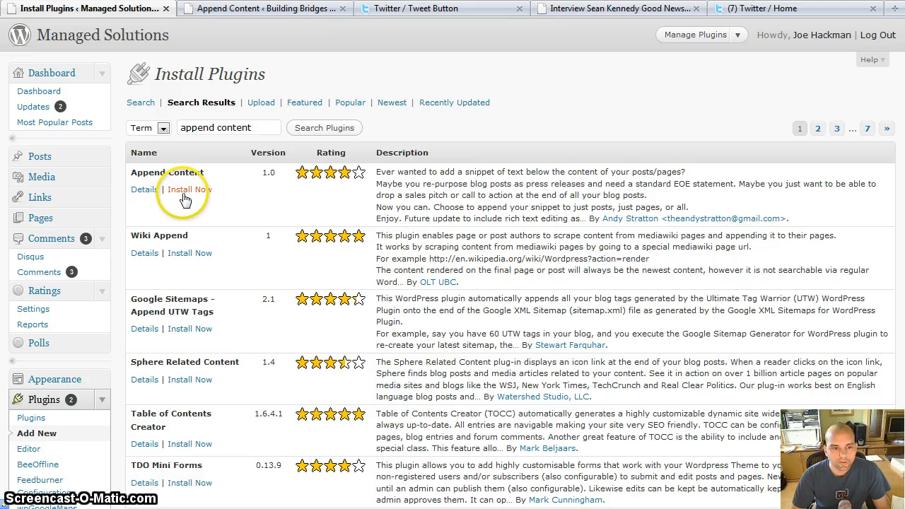
{"action": "mouse_move", "coordinate": [433, 169]}
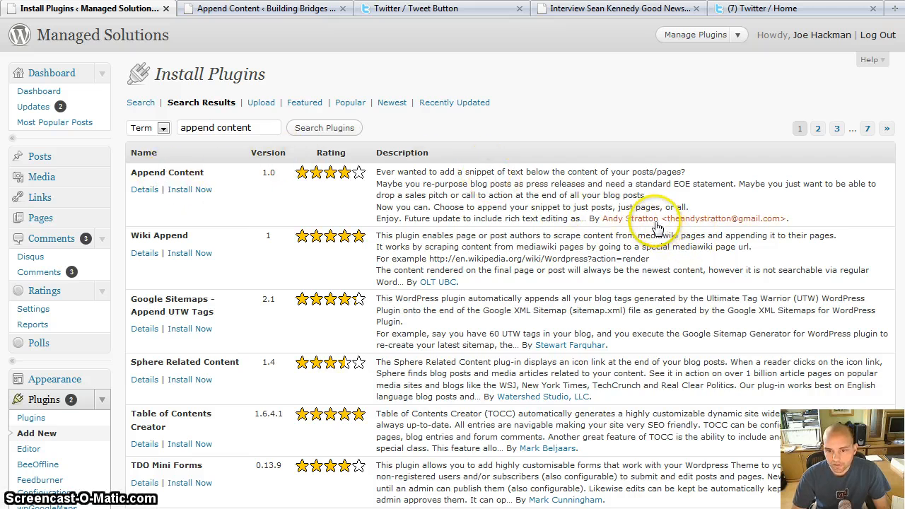
{"action": "left_click", "coordinate": [189, 189]}
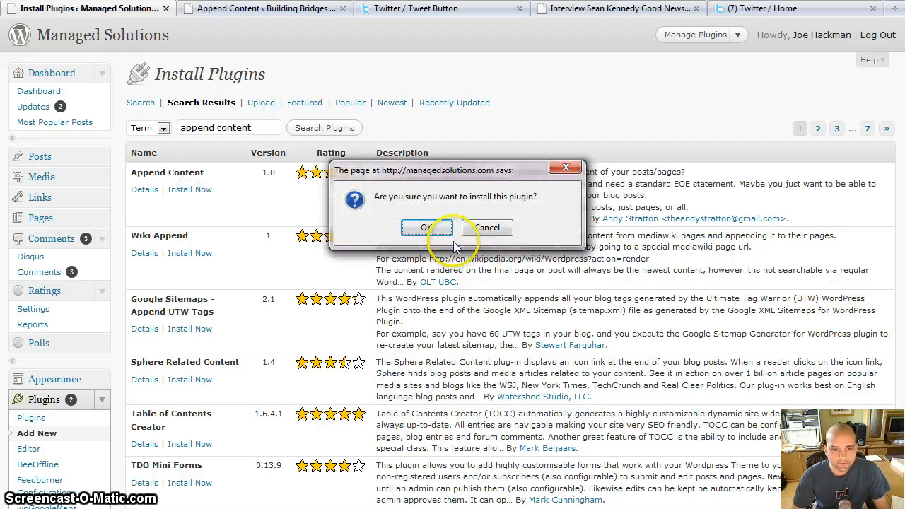
{"action": "left_click", "coordinate": [425, 228]}
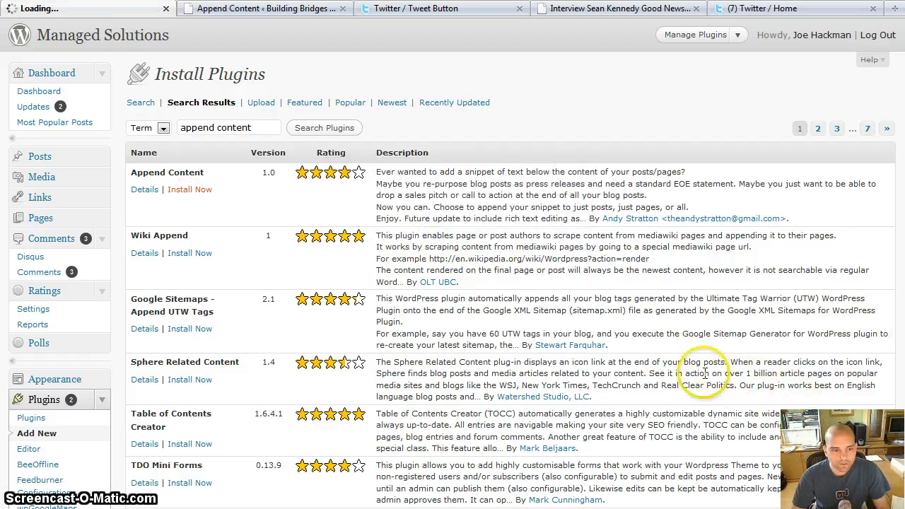
{"action": "left_click", "coordinate": [189, 188]}
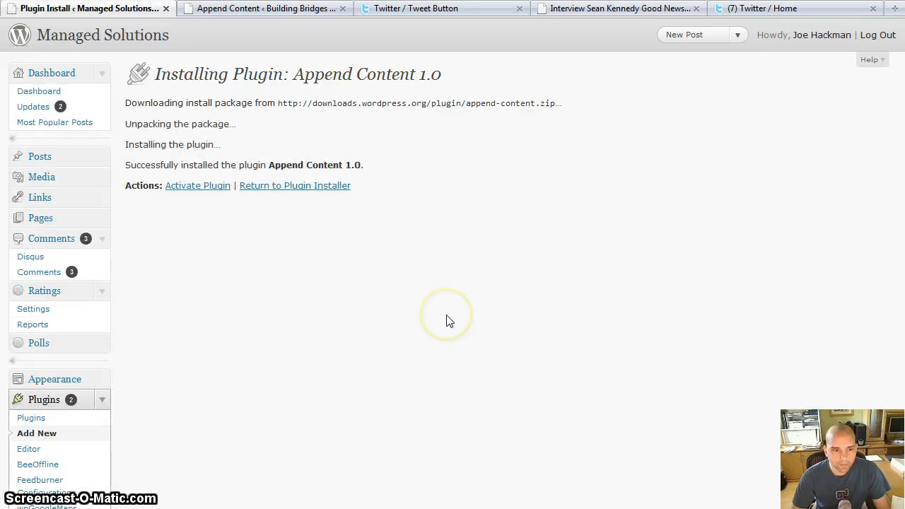
{"action": "left_click", "coordinate": [198, 185]}
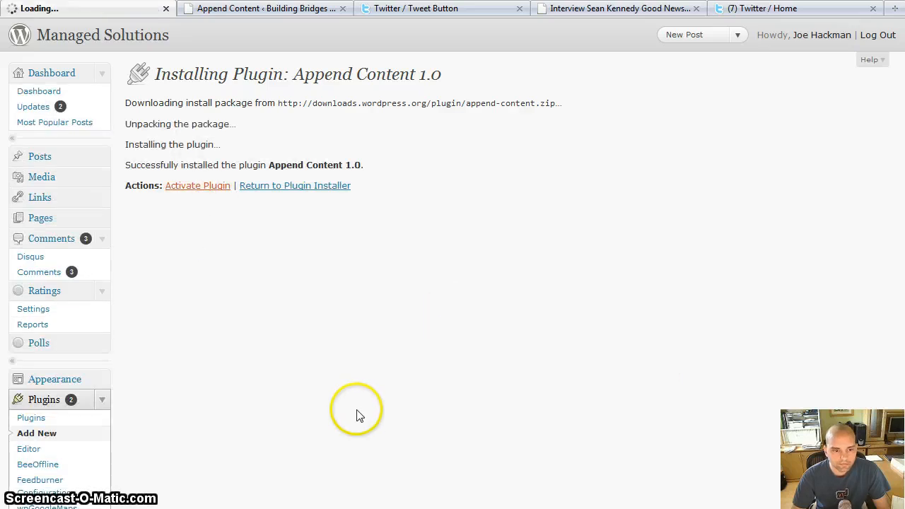
{"action": "left_click", "coordinate": [197, 186]}
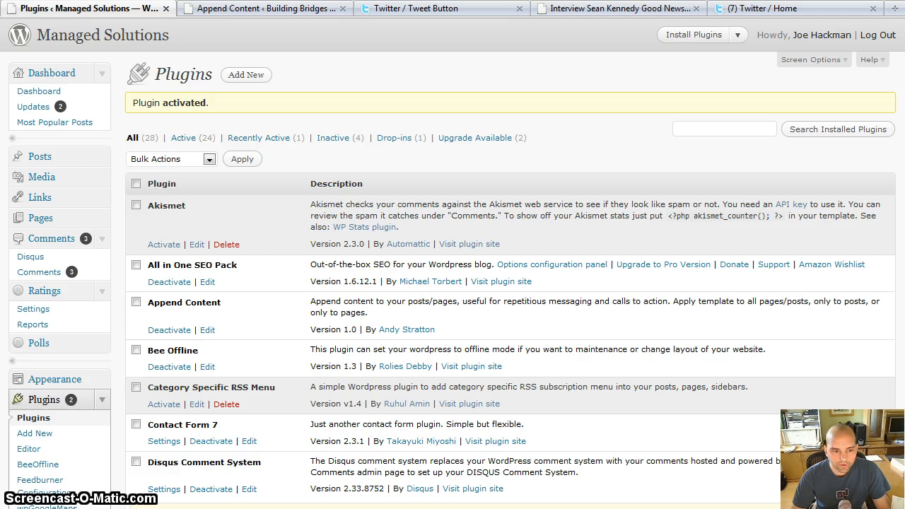
Open Settings > Append Content on Managed Solutions, showing an empty content box
{"action": "scroll", "scroll_direction": "down", "scroll_amount": 3}
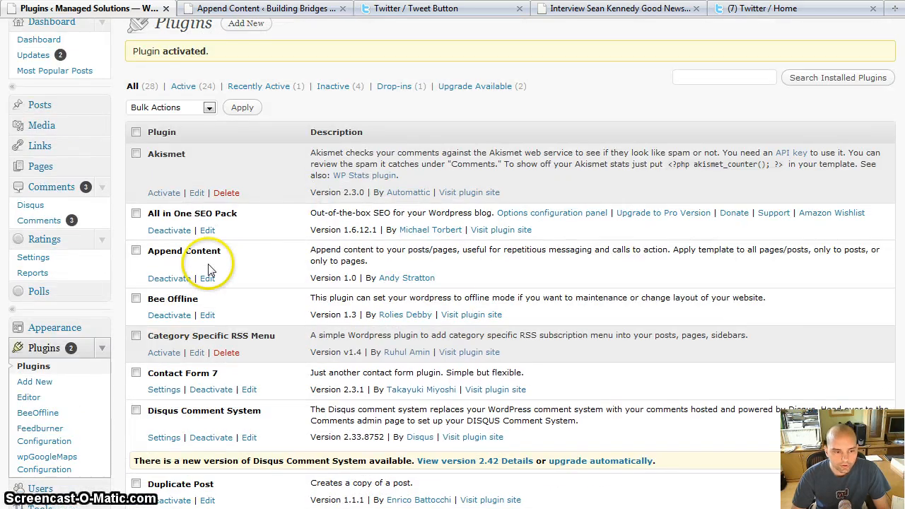
{"action": "scroll", "scroll_direction": "down", "scroll_amount": 3}
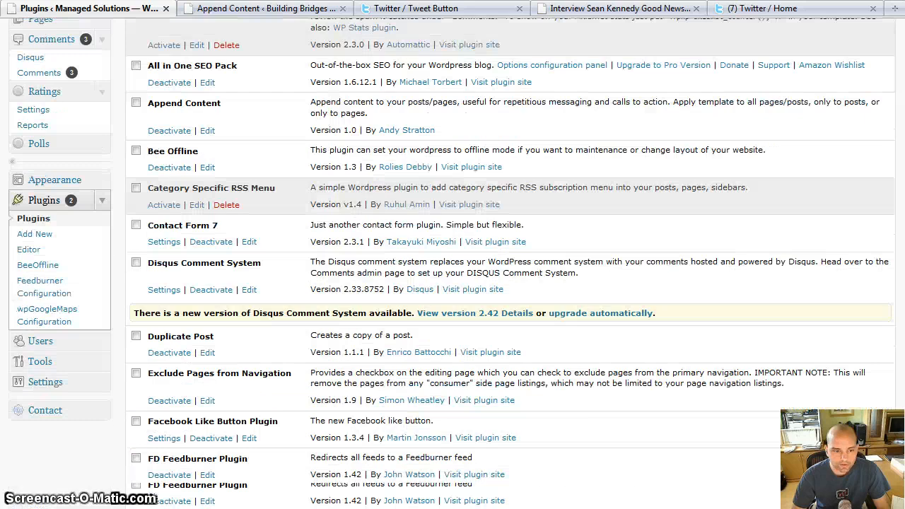
{"action": "scroll", "scroll_direction": "down", "scroll_amount": 3}
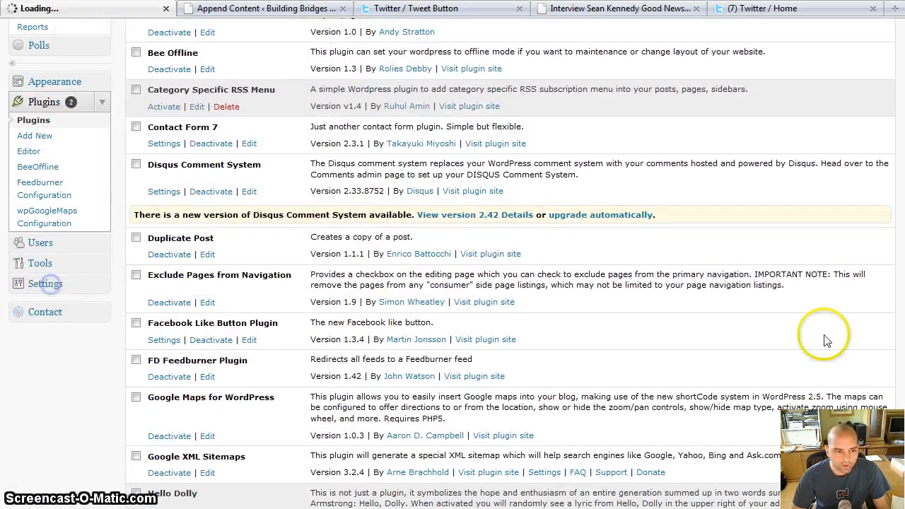
{"action": "left_click", "coordinate": [45, 284]}
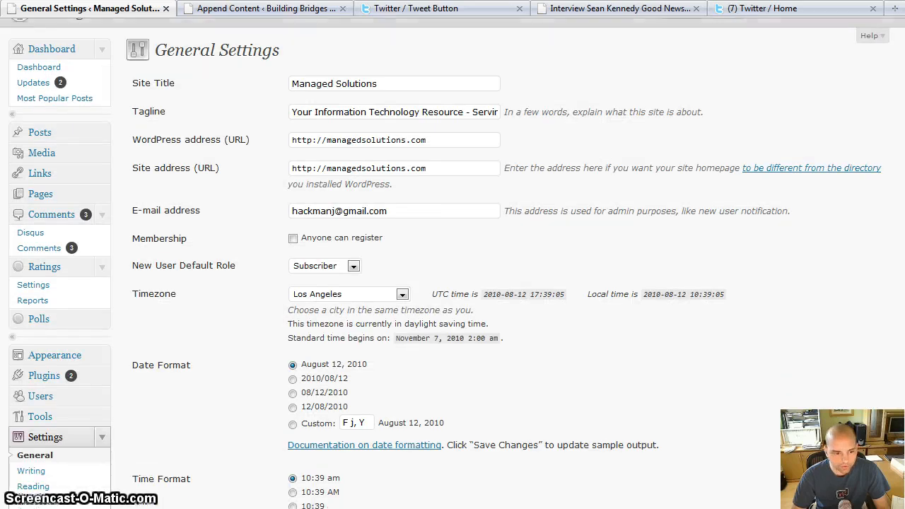
{"action": "scroll", "scroll_direction": "down", "scroll_amount": 3}
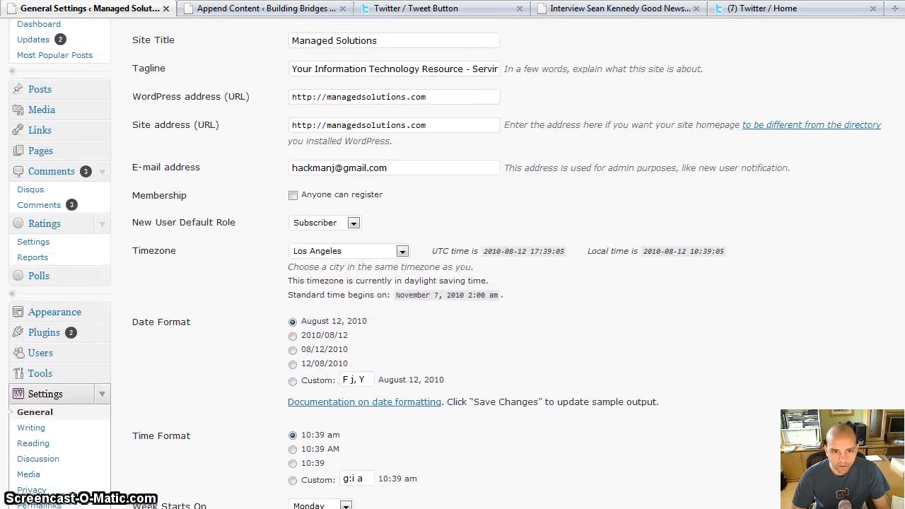
{"action": "scroll", "scroll_direction": "down", "scroll_amount": 3}
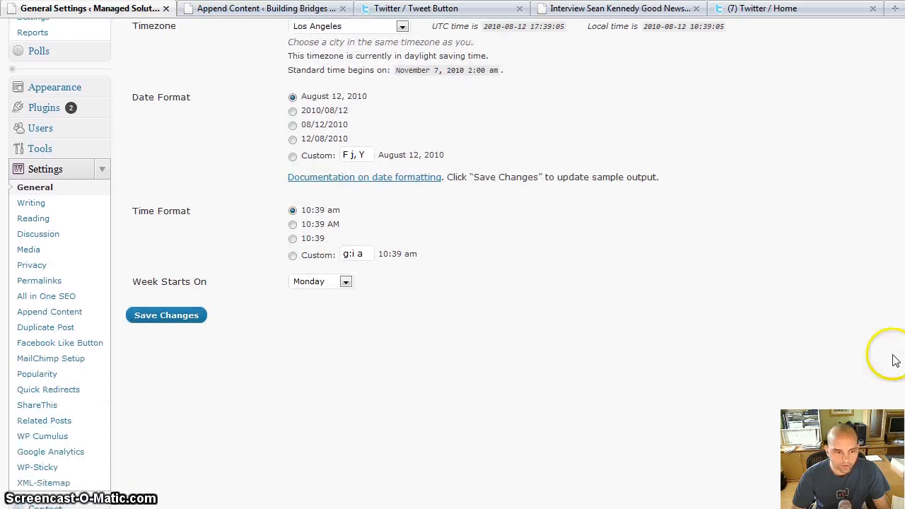
{"action": "left_click", "coordinate": [167, 315]}
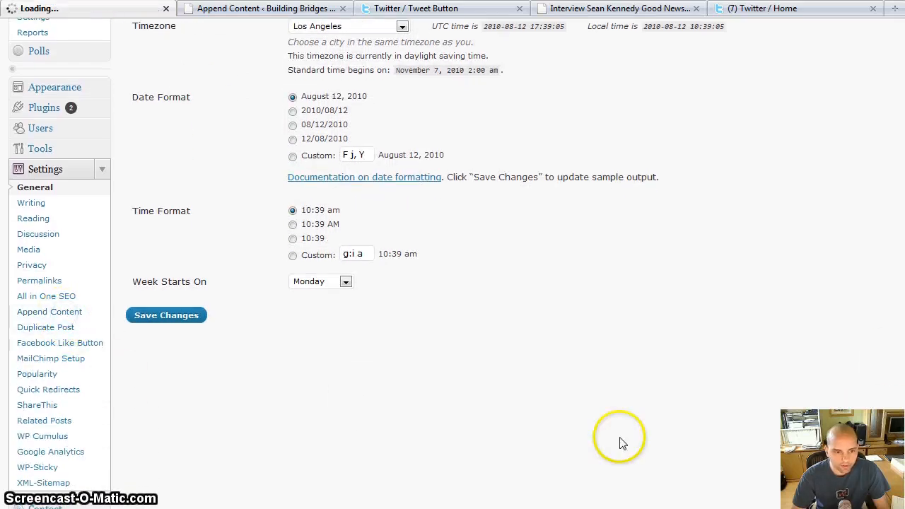
{"action": "left_click", "coordinate": [49, 311]}
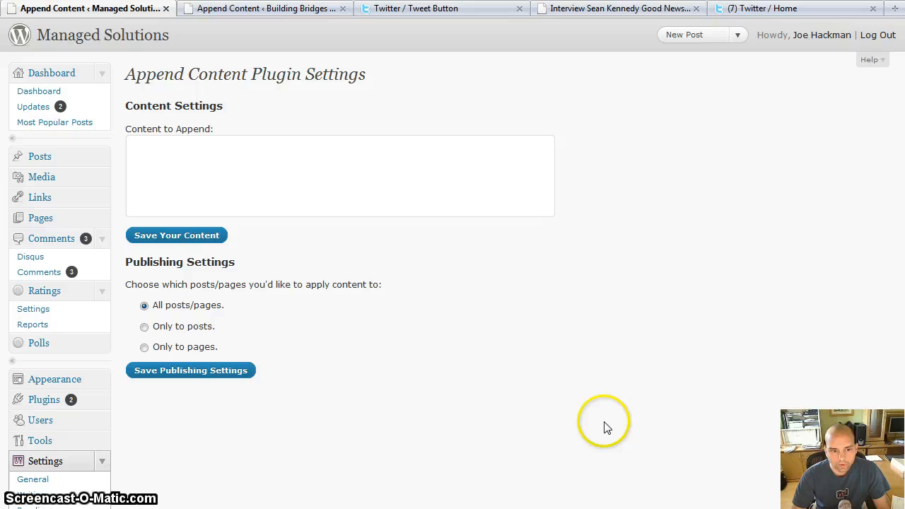
Review the Tweet Button's text, URL and language options, then return to the button count styles
{"action": "left_click", "coordinate": [438, 7]}
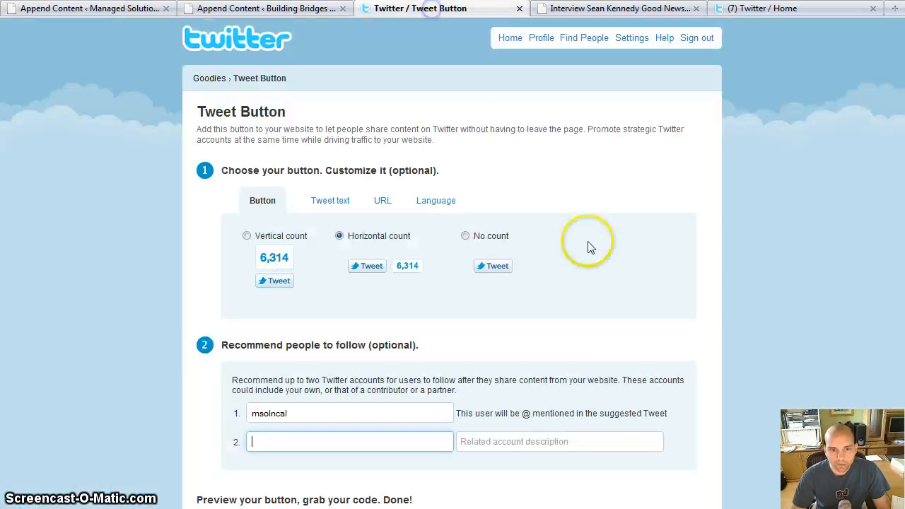
{"action": "mouse_move", "coordinate": [503, 217]}
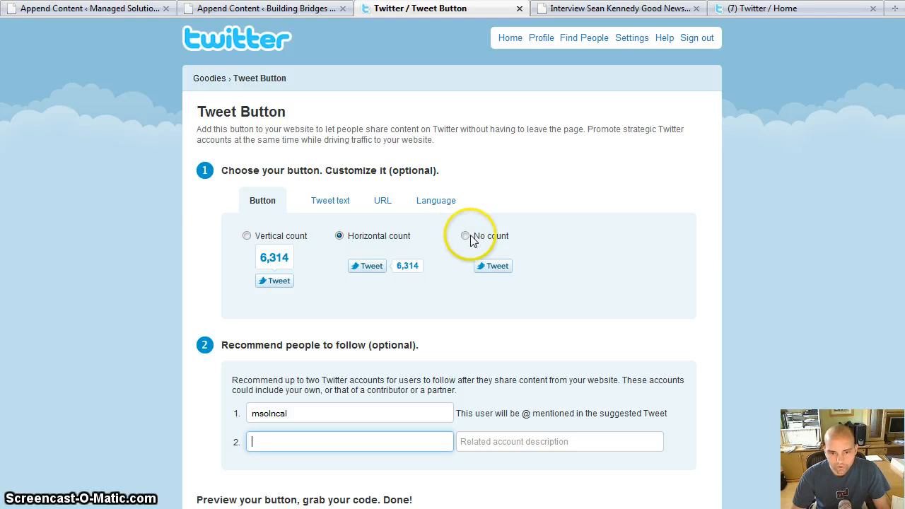
{"action": "mouse_move", "coordinate": [458, 335]}
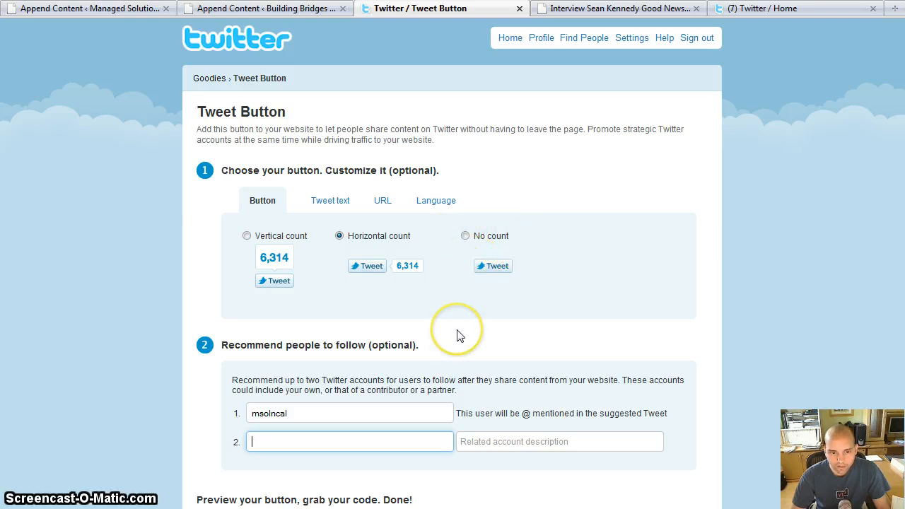
{"action": "mouse_move", "coordinate": [423, 255]}
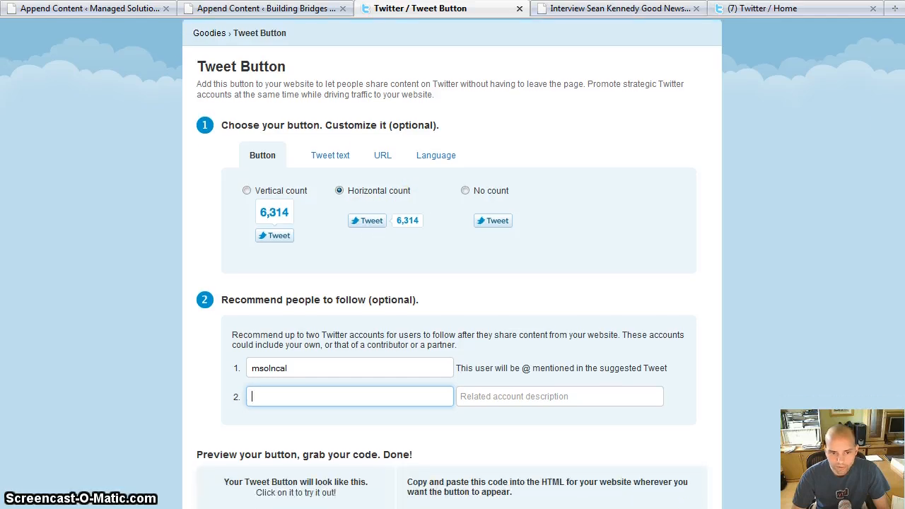
{"action": "left_click", "coordinate": [330, 155]}
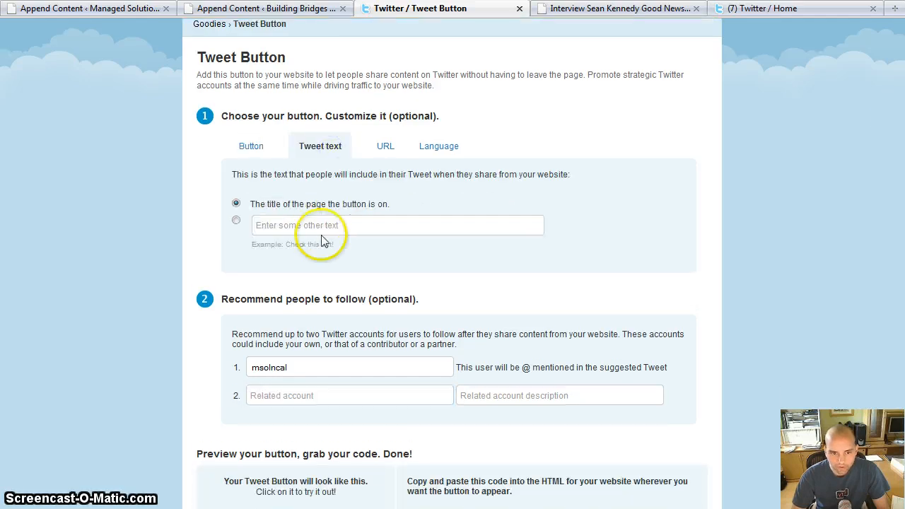
{"action": "mouse_move", "coordinate": [265, 235]}
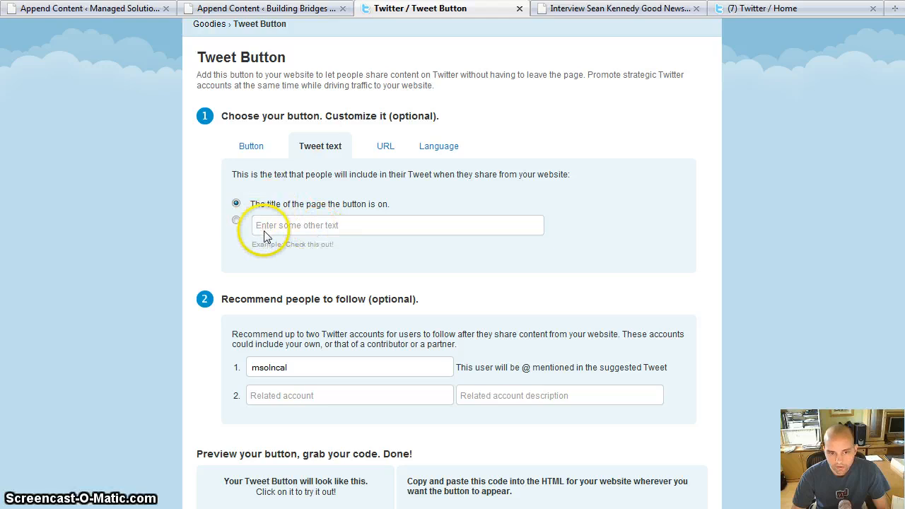
{"action": "mouse_move", "coordinate": [385, 152]}
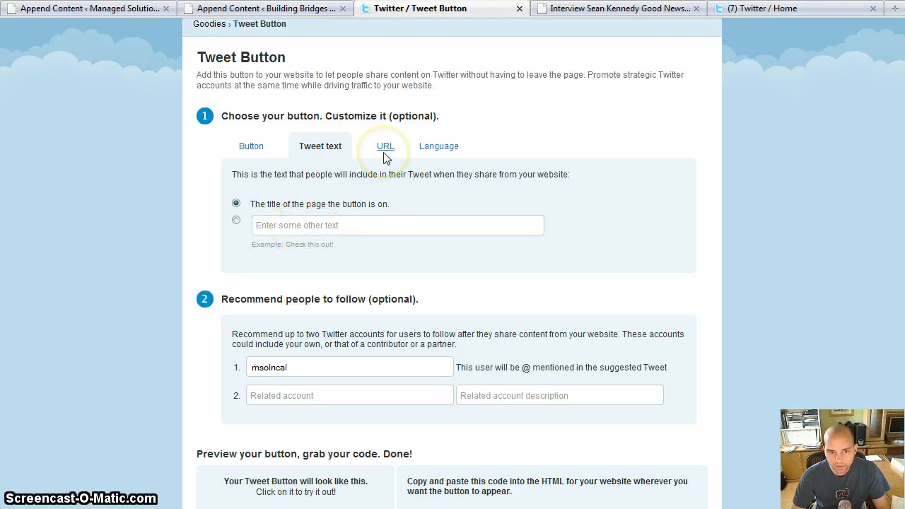
{"action": "left_click", "coordinate": [385, 146]}
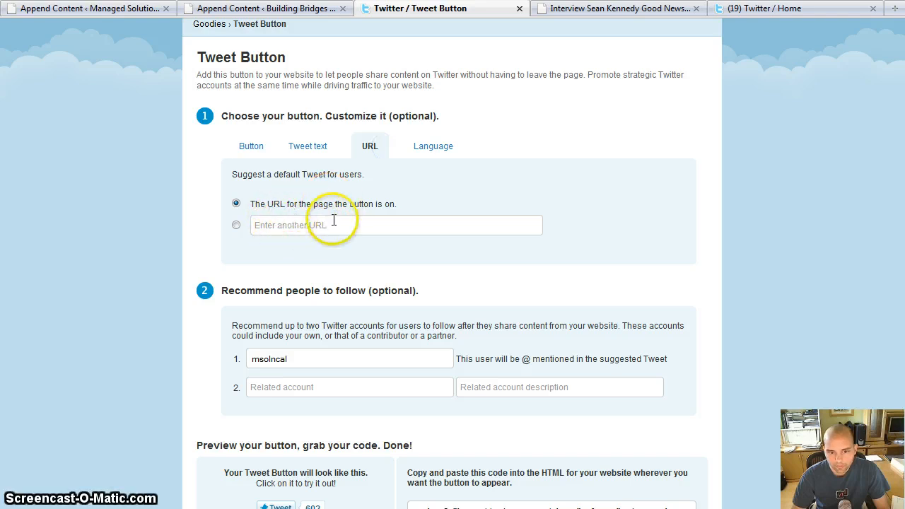
{"action": "mouse_move", "coordinate": [431, 151]}
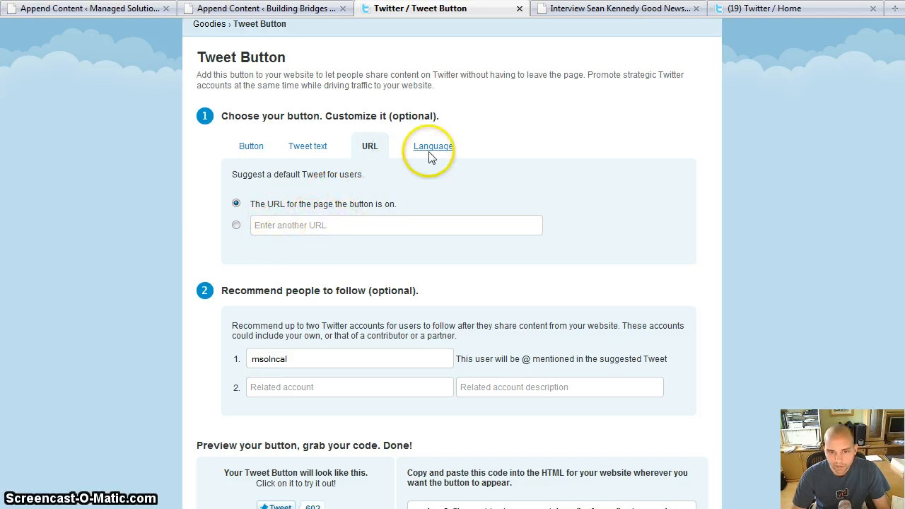
{"action": "left_click", "coordinate": [432, 146]}
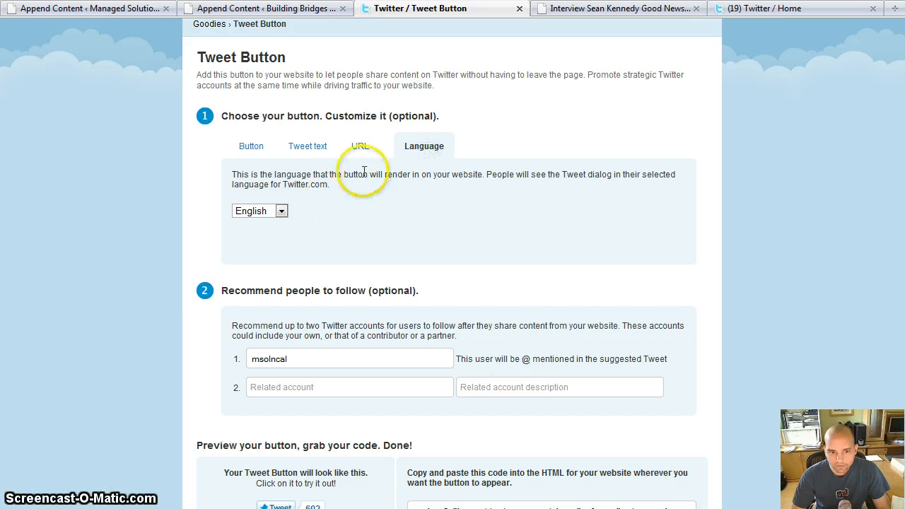
{"action": "left_click", "coordinate": [251, 146]}
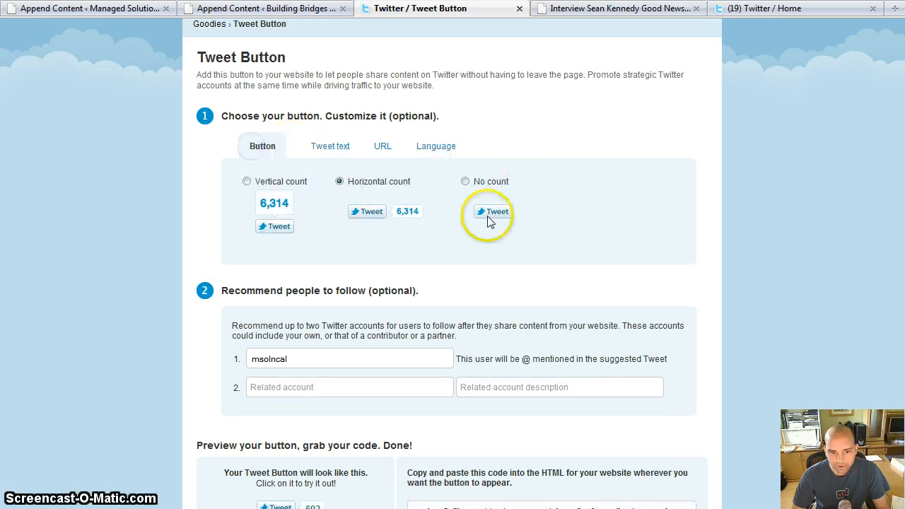
Enter hackmanj as the second related account to update the embed code
{"action": "scroll", "scroll_direction": "down", "scroll_amount": 3}
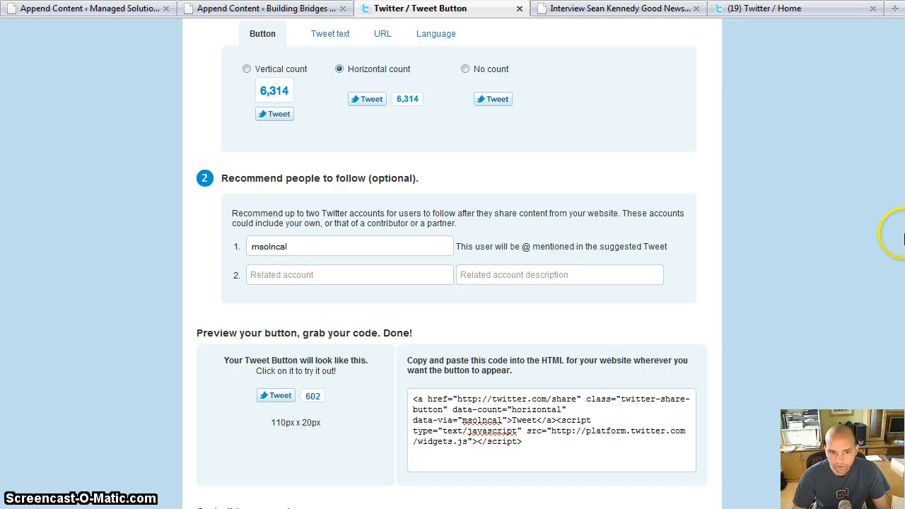
{"action": "mouse_move", "coordinate": [608, 208]}
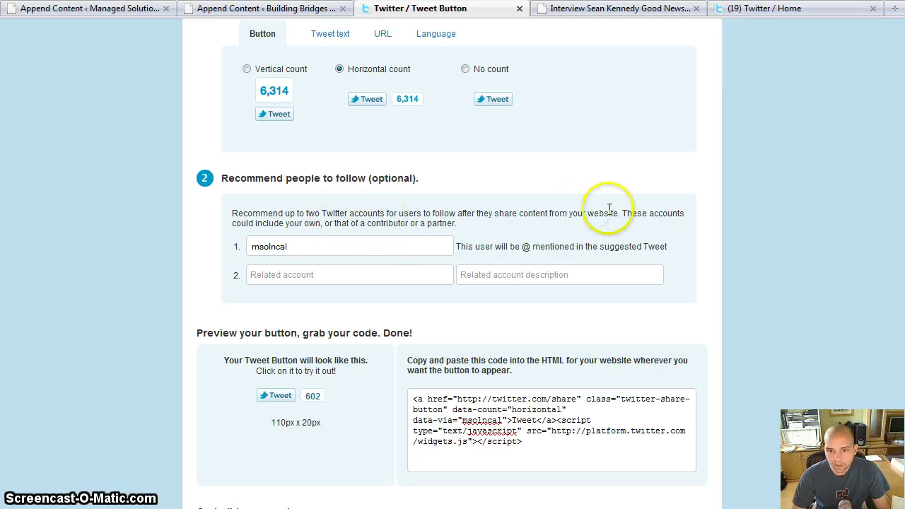
{"action": "mouse_move", "coordinate": [442, 267]}
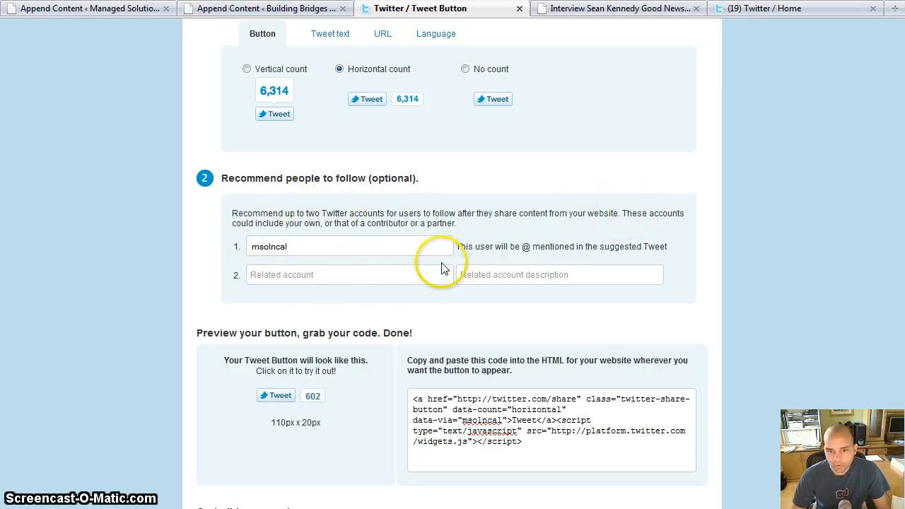
{"action": "mouse_move", "coordinate": [445, 247]}
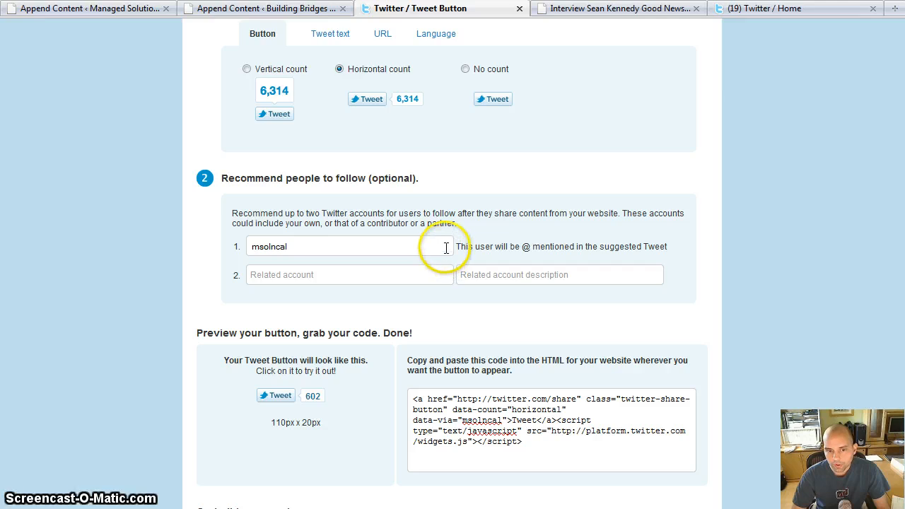
{"action": "mouse_move", "coordinate": [284, 283]}
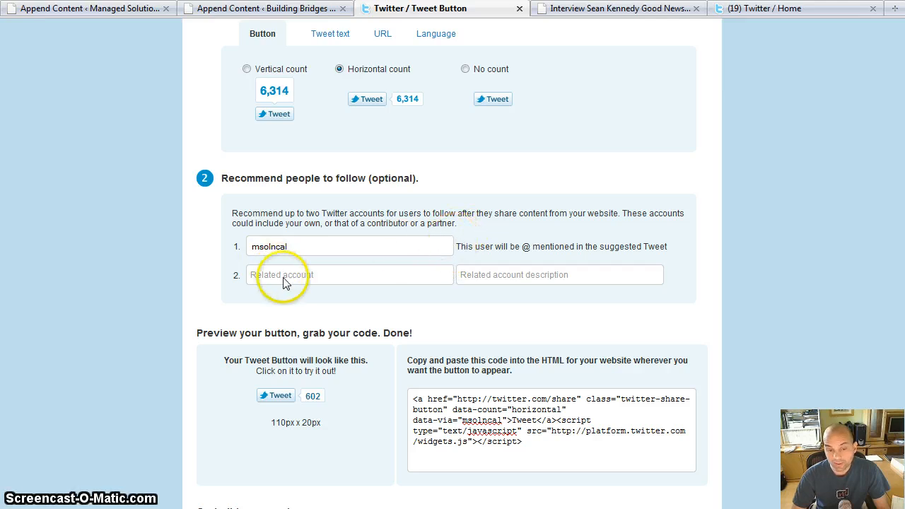
{"action": "mouse_move", "coordinate": [671, 331]}
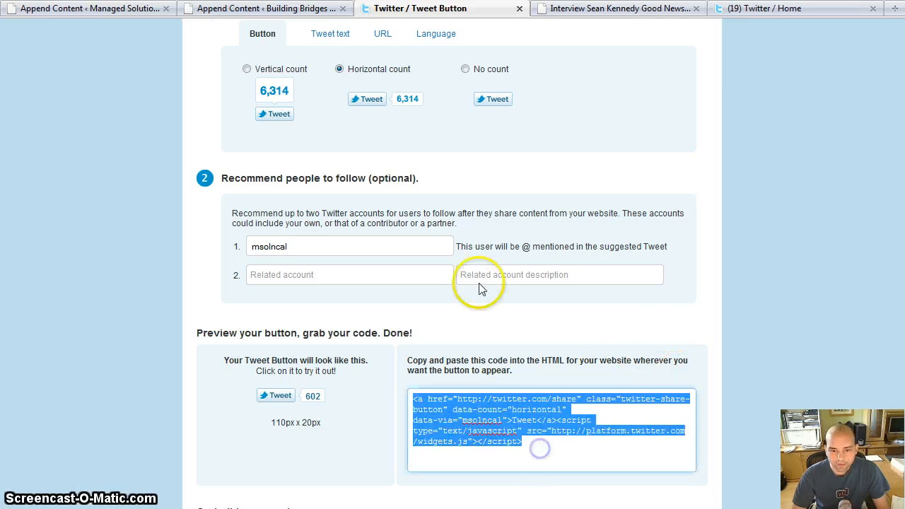
{"action": "type", "text": "hackmanj"}
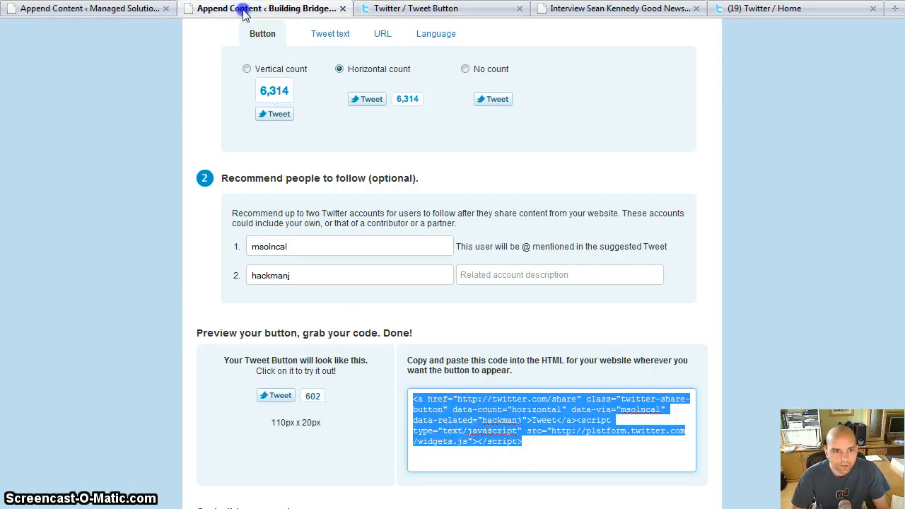
Paste the Tweet button code and save publishing settings for all posts and pages
{"action": "left_click", "coordinate": [88, 8]}
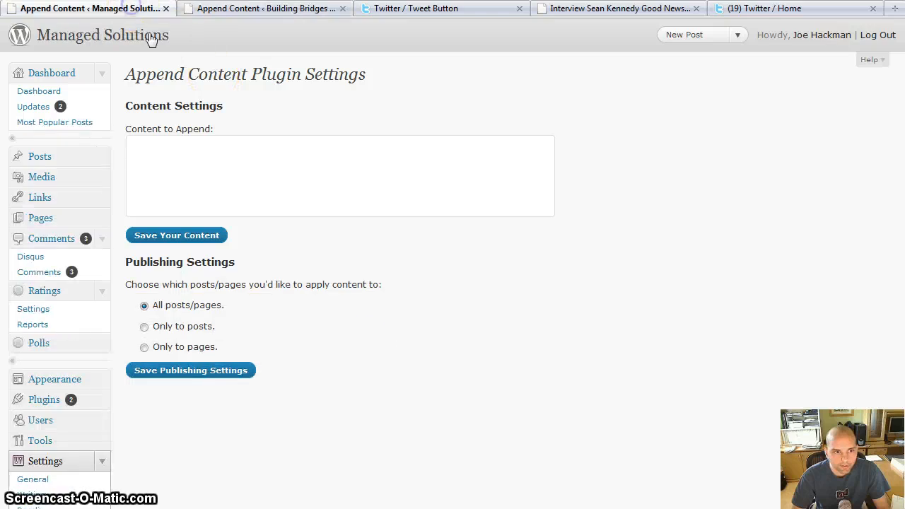
{"action": "type", "text": "<a href=\"http://twitter.com/share\" class=\"twitter-share-button\" data-count=\"horizontal\" data-via=\"msolncal\" data-related=\"hackmanj\">Tweet</a><script type=\"text/javascript\" src=\"http://platform.twitter.com/widgets.js\"></script>"}
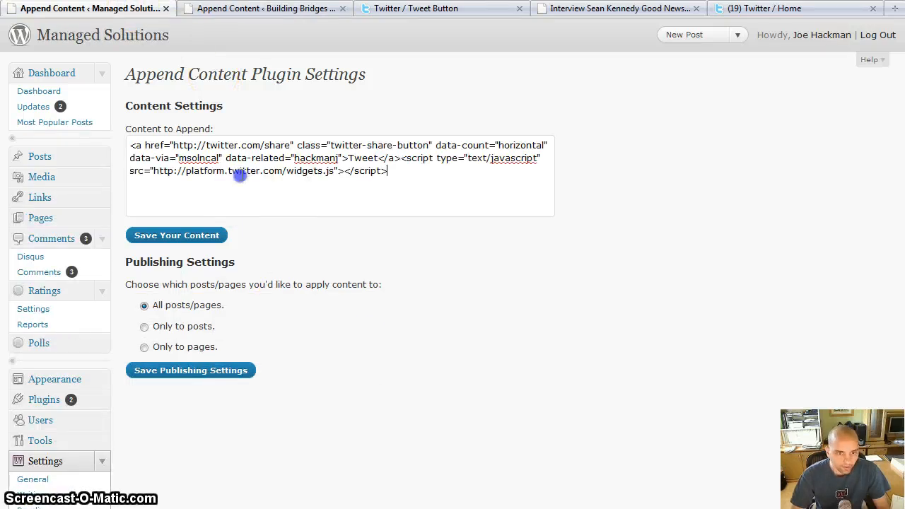
{"action": "mouse_move", "coordinate": [301, 366]}
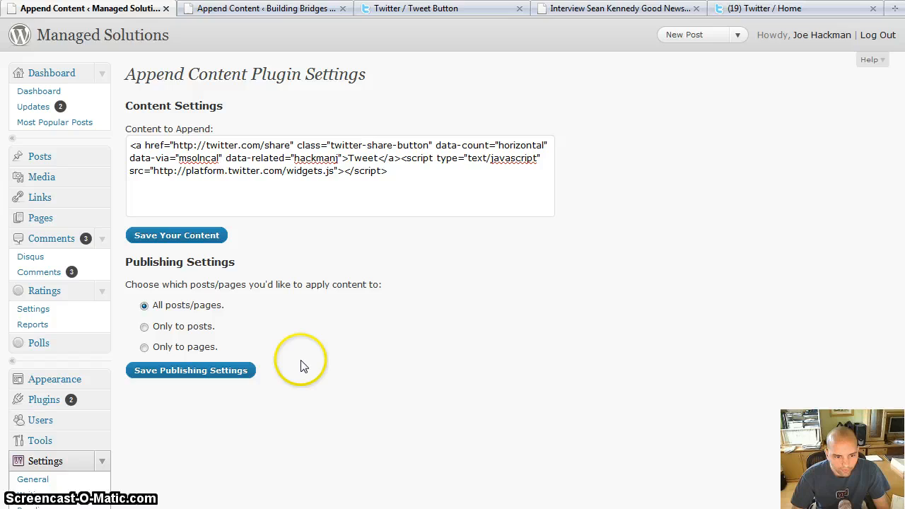
{"action": "left_click", "coordinate": [144, 326]}
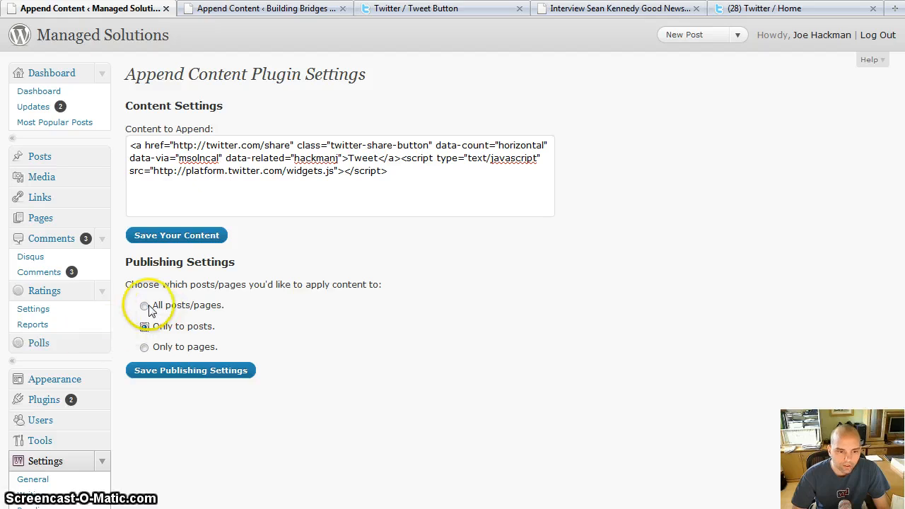
{"action": "left_click", "coordinate": [145, 305]}
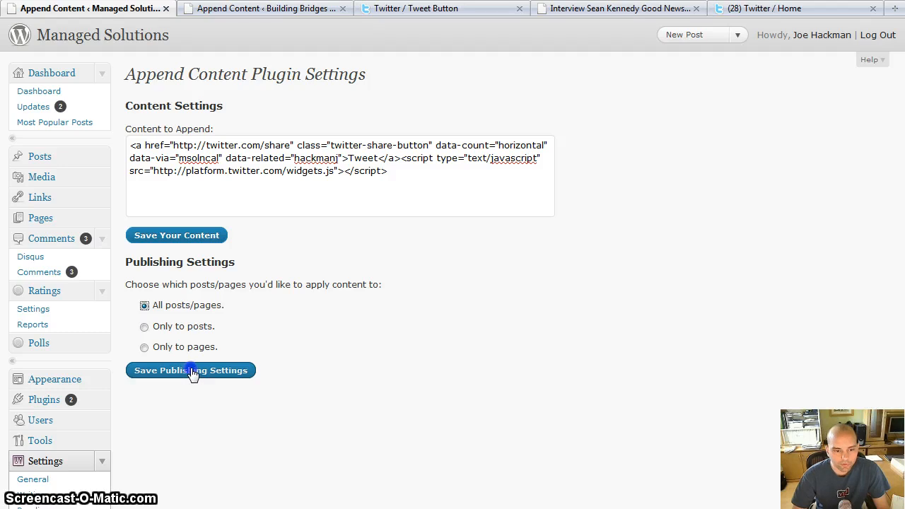
{"action": "left_click", "coordinate": [191, 370]}
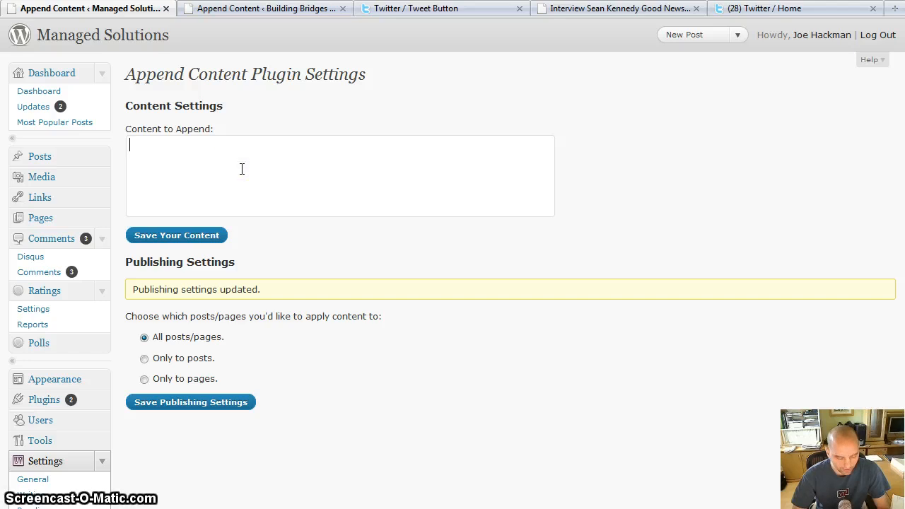
Re-paste the Tweet button code and save it as the appended content
{"action": "type", "text": "<a href=\"http://twitter.com/share\" class=\"twitter-share-button\" data-count=\"horizontal\" data-via=\"msolncal\" data-related=\"hackman\">Tweet</a><script type=\"text/javascript\" src=\"http://platform.twitter.com/widgets.js\"></script>"}
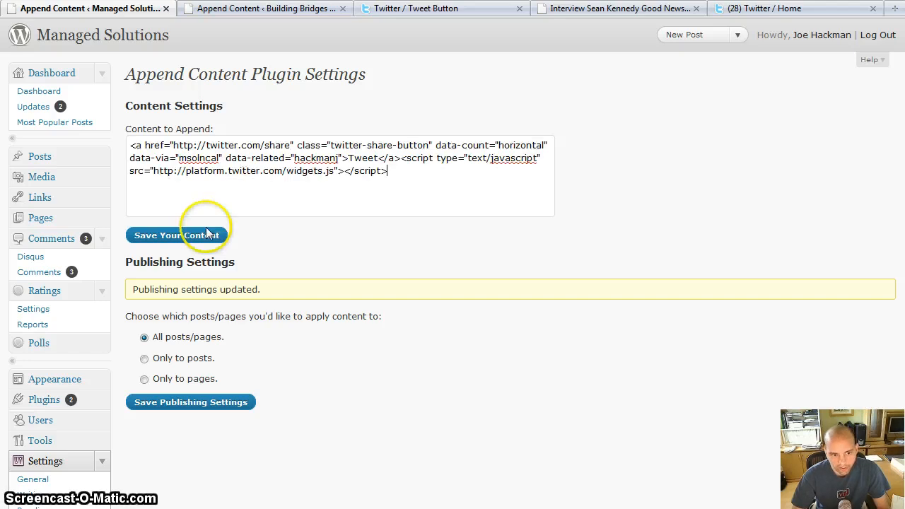
{"action": "left_click", "coordinate": [176, 234]}
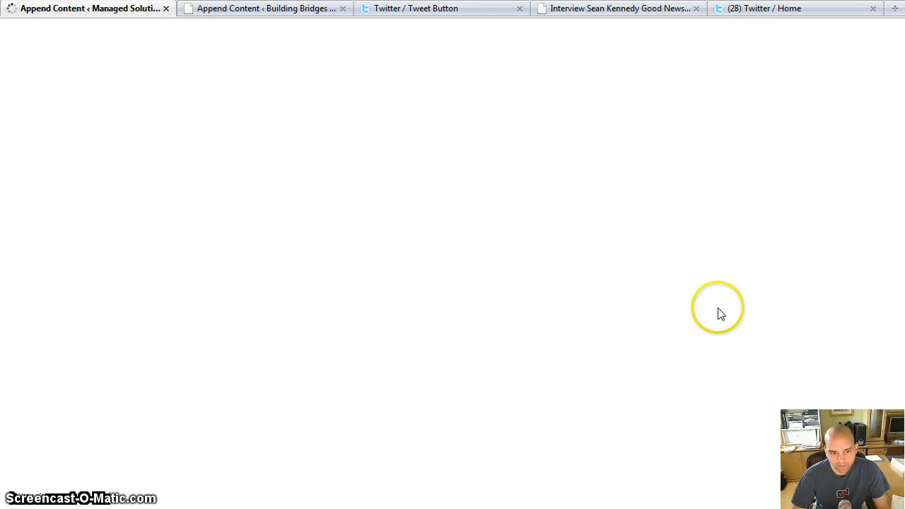
{"action": "left_click", "coordinate": [176, 267]}
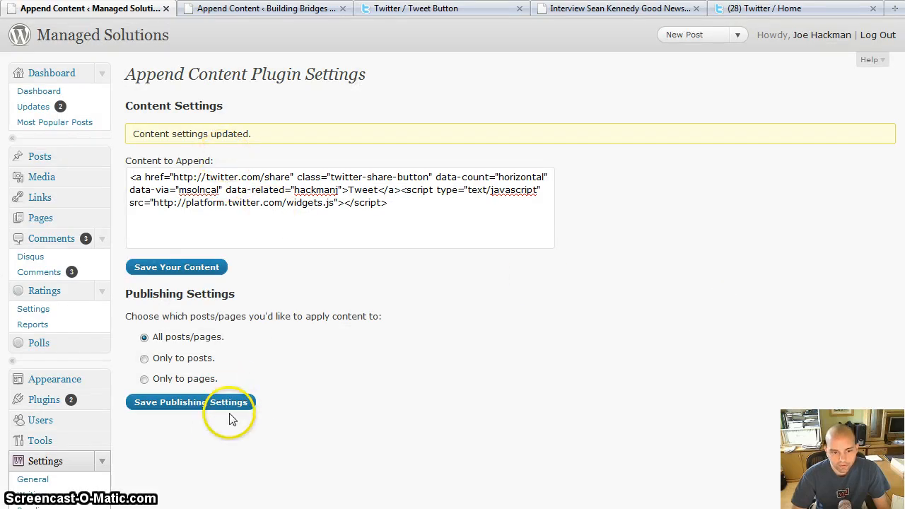
{"action": "mouse_move", "coordinate": [770, 34]}
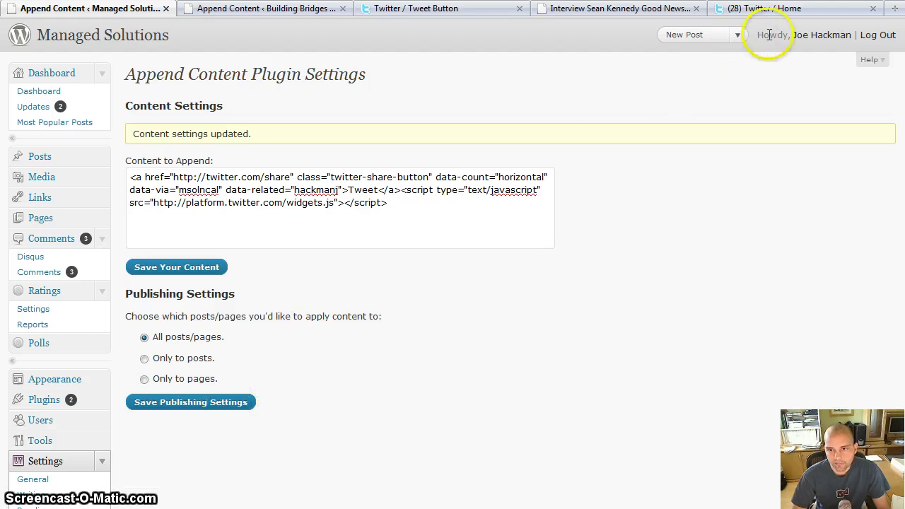
{"action": "mouse_move", "coordinate": [817, 19]}
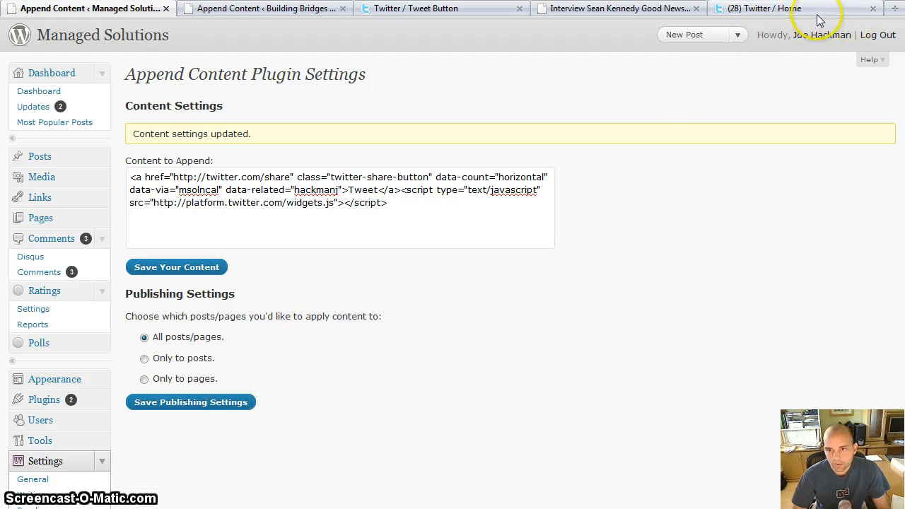
Reload the Managed Solutions blog and scroll to the Dr. Dan phishing post's Tweet button
{"action": "left_click", "coordinate": [764, 8]}
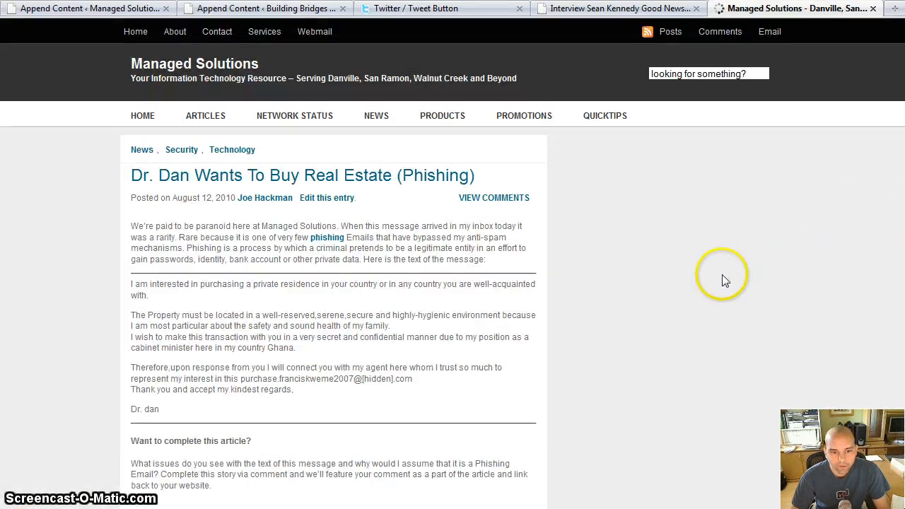
{"action": "scroll", "scroll_direction": "down", "scroll_amount": 3}
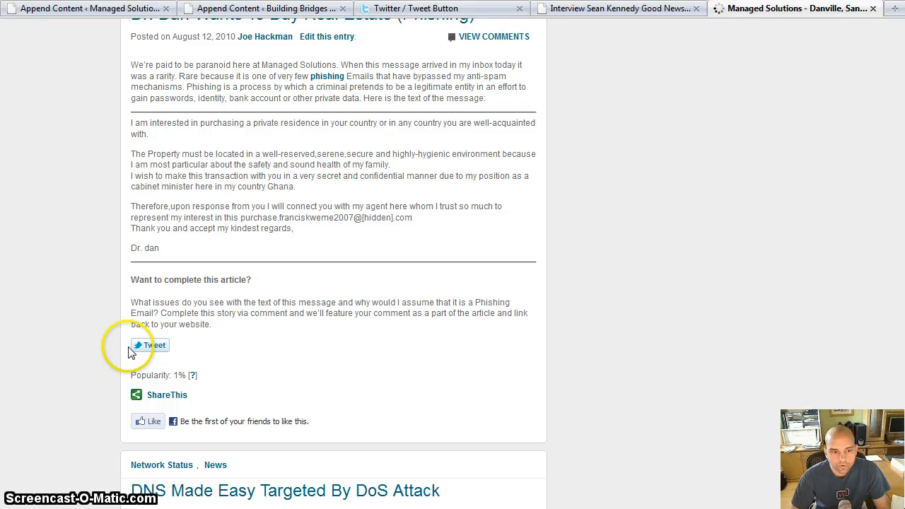
{"action": "scroll", "scroll_direction": "up", "scroll_amount": 3}
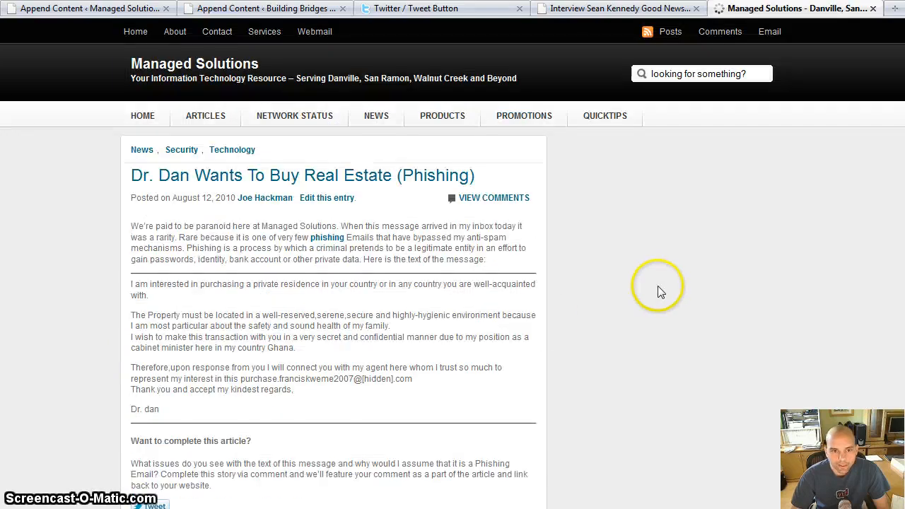
{"action": "scroll", "scroll_direction": "down", "scroll_amount": 3}
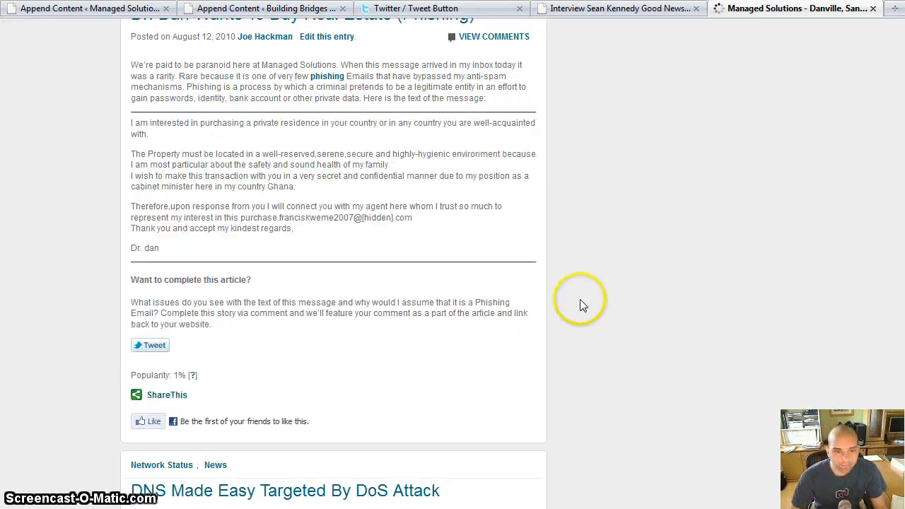
{"action": "scroll", "scroll_direction": "up", "scroll_amount": 3}
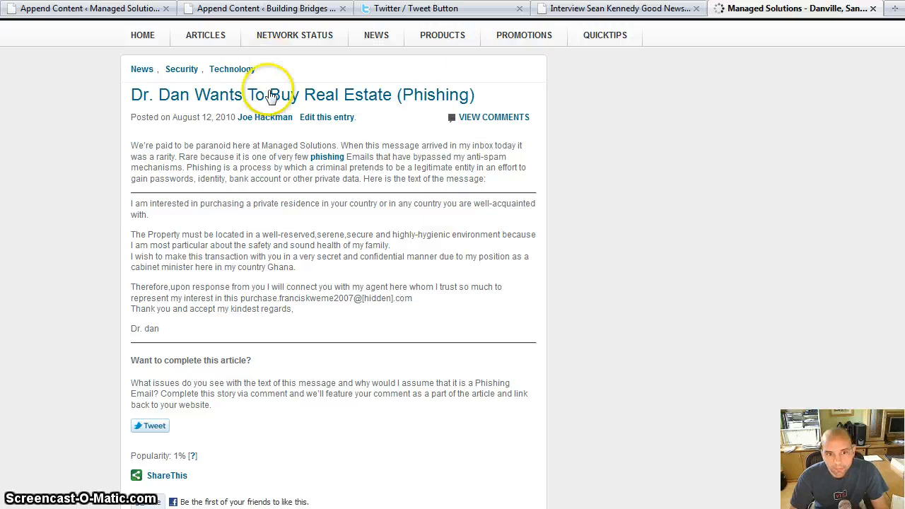
{"action": "mouse_move", "coordinate": [607, 175]}
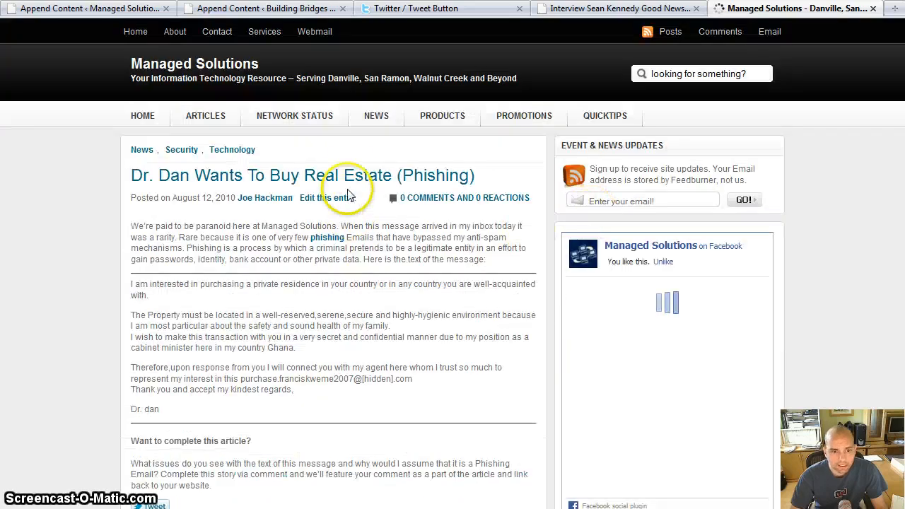
{"action": "mouse_move", "coordinate": [346, 175]}
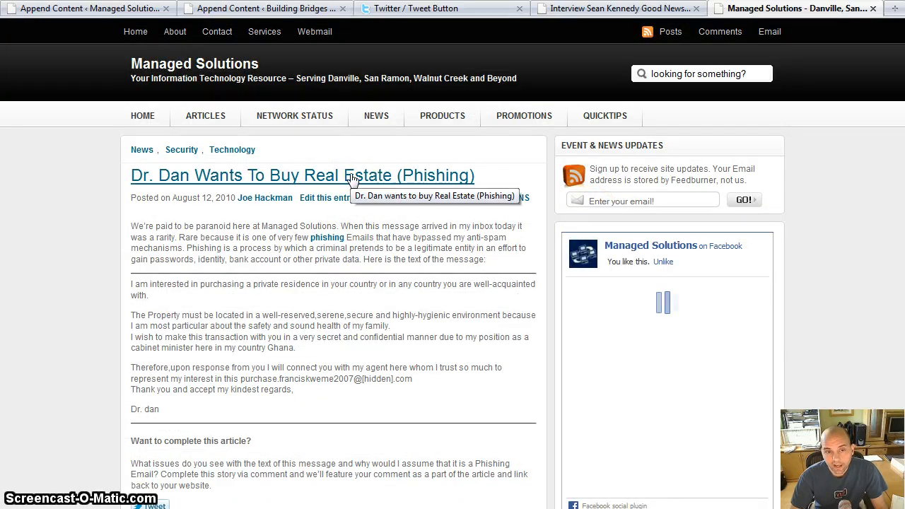
{"action": "scroll", "scroll_direction": "down", "scroll_amount": 3}
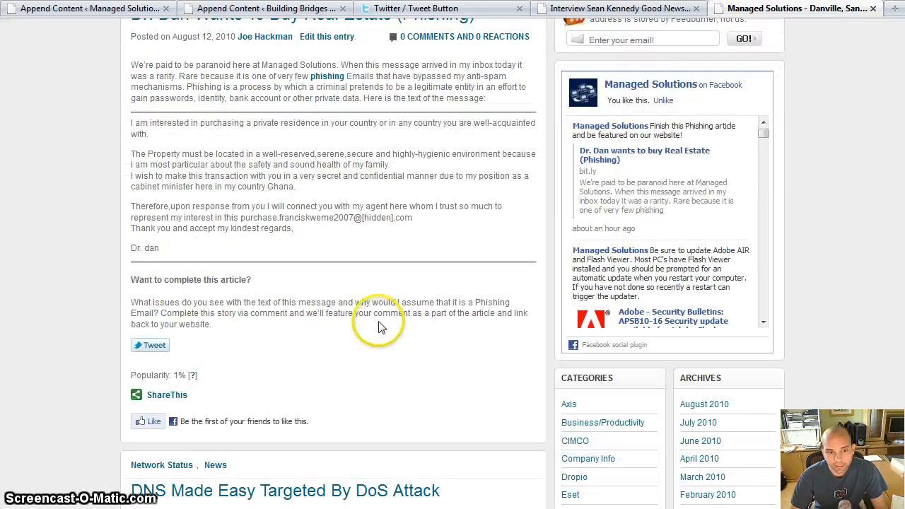
{"action": "mouse_move", "coordinate": [504, 315]}
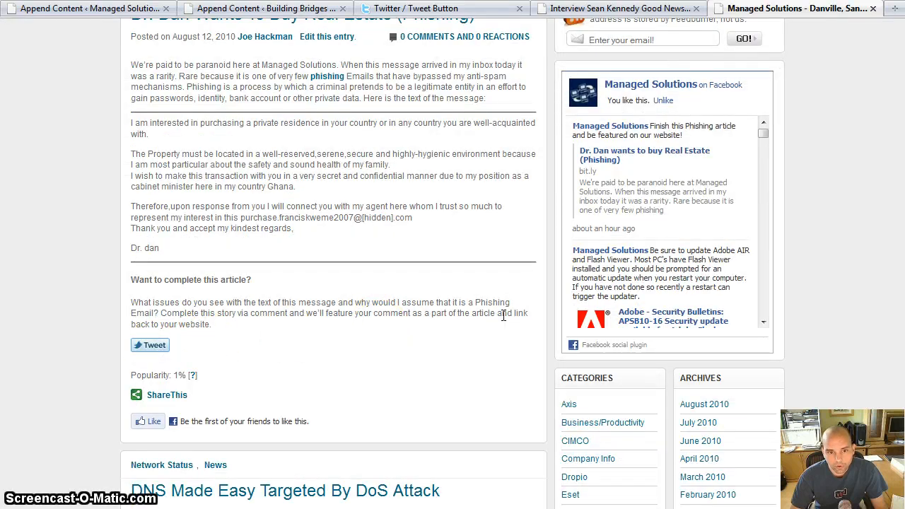
Start a tweet from the homepage Tweet button, then close the popup without tweeting
{"action": "left_click", "coordinate": [150, 345]}
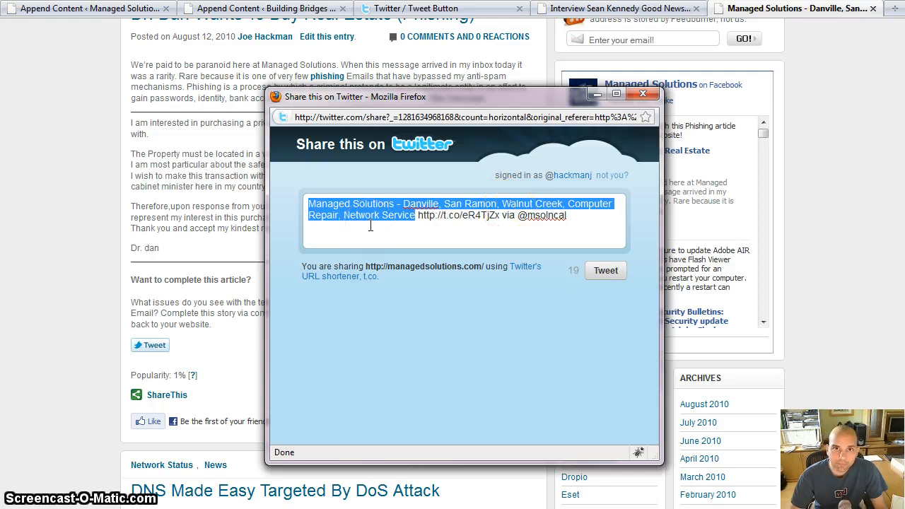
{"action": "mouse_move", "coordinate": [643, 94]}
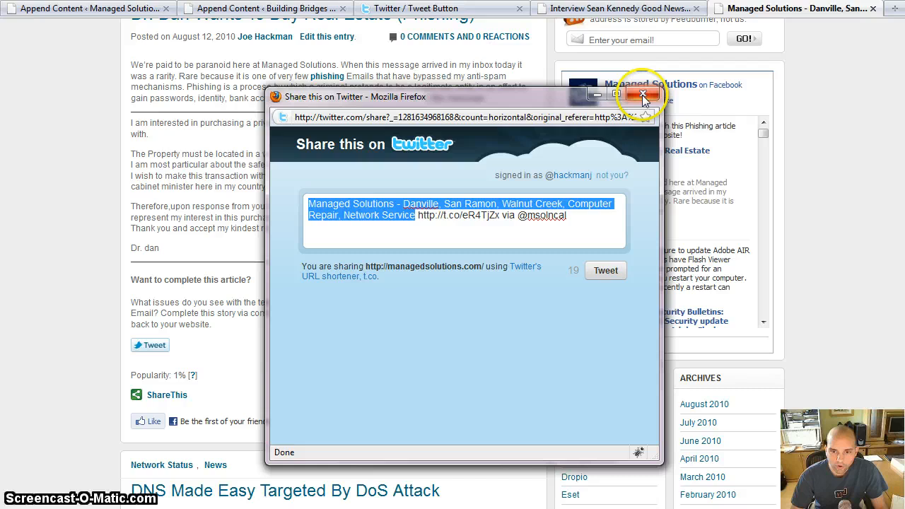
{"action": "left_click", "coordinate": [642, 95]}
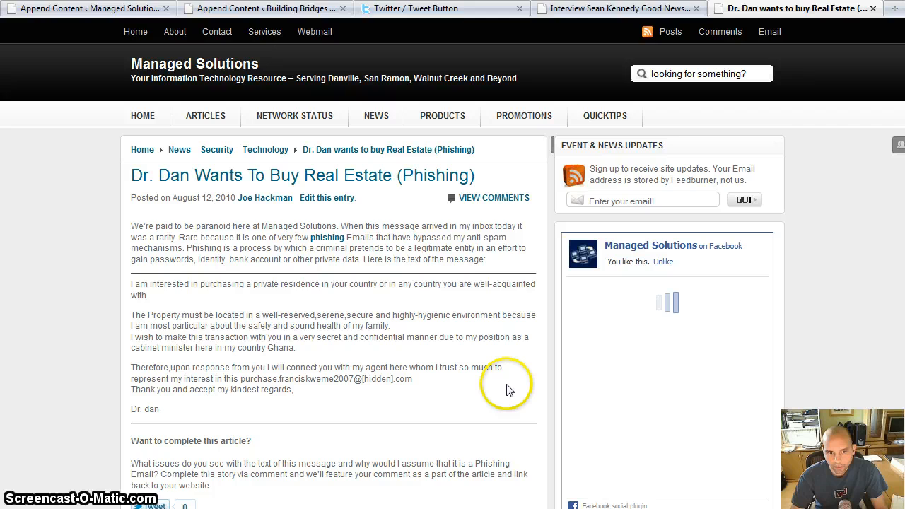
Tweet the Dr. Dan phishing article from its Tweet button and view the posted tweet
{"action": "scroll", "scroll_direction": "down", "scroll_amount": 3}
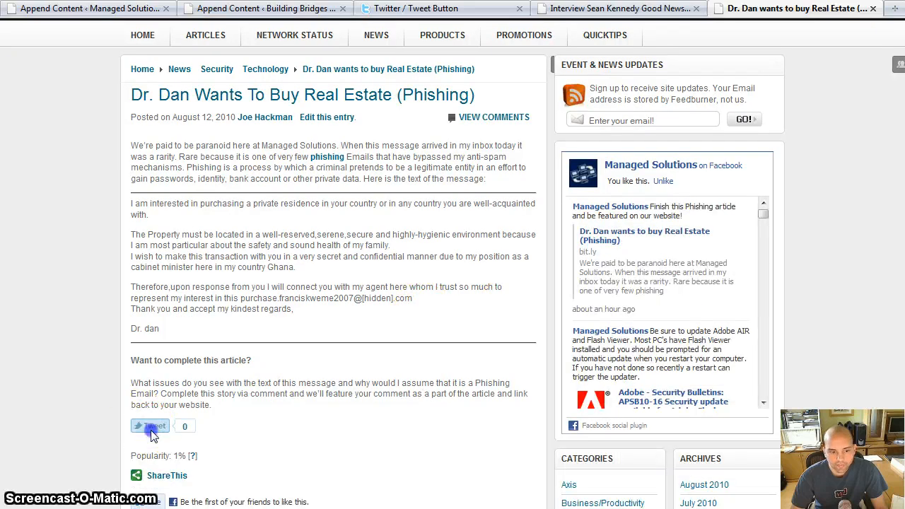
{"action": "left_click", "coordinate": [149, 426]}
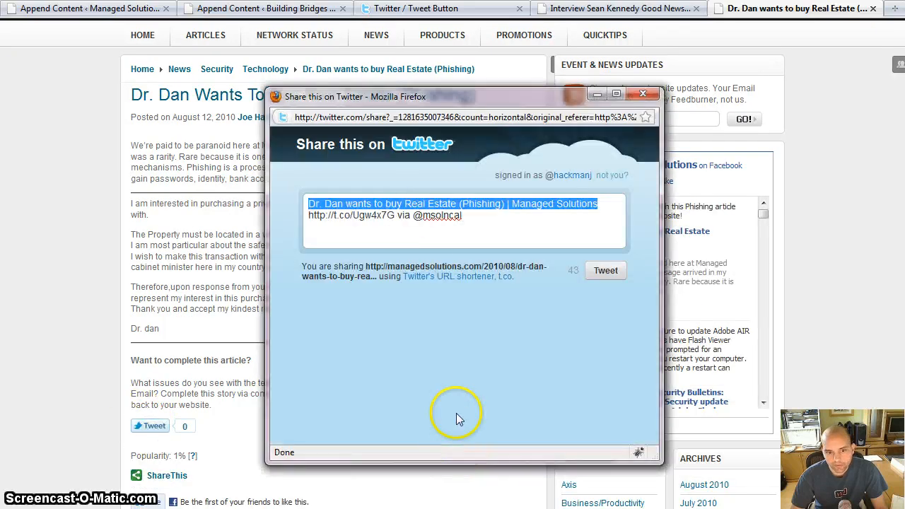
{"action": "mouse_move", "coordinate": [579, 207]}
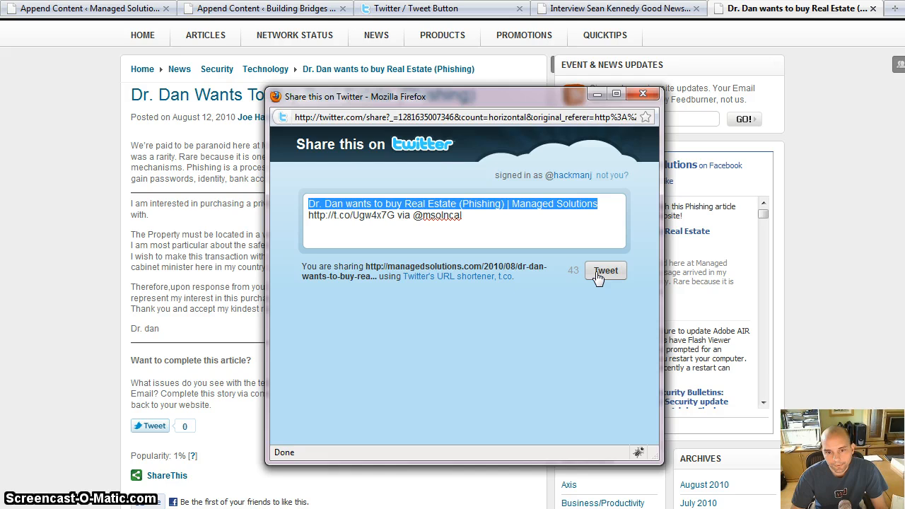
{"action": "left_click", "coordinate": [605, 271]}
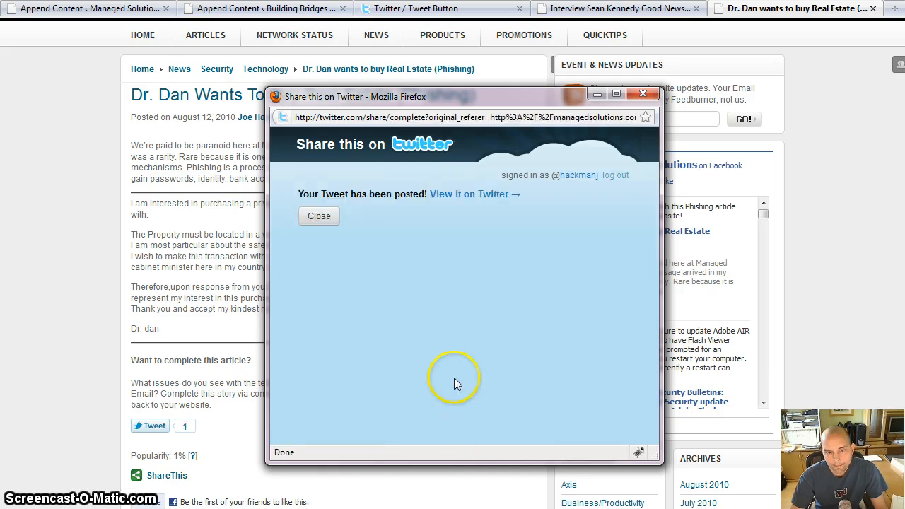
{"action": "mouse_move", "coordinate": [453, 198]}
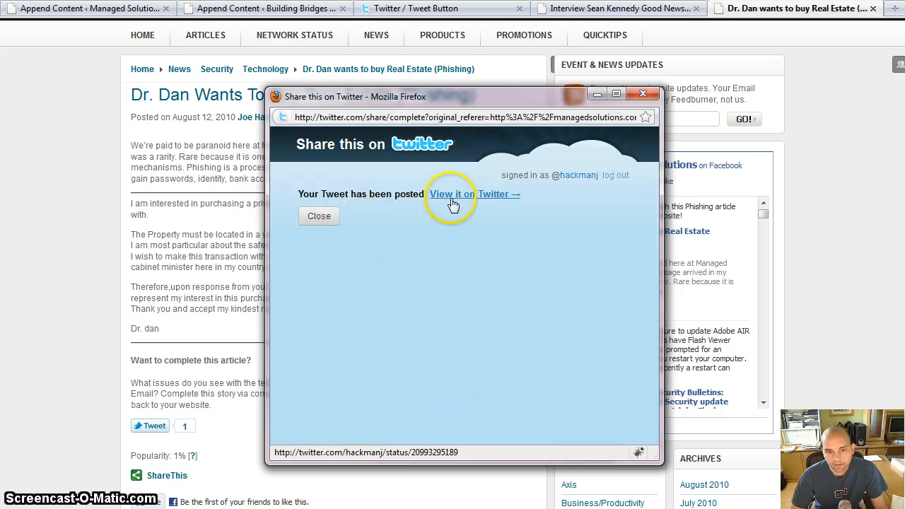
{"action": "left_click", "coordinate": [474, 194]}
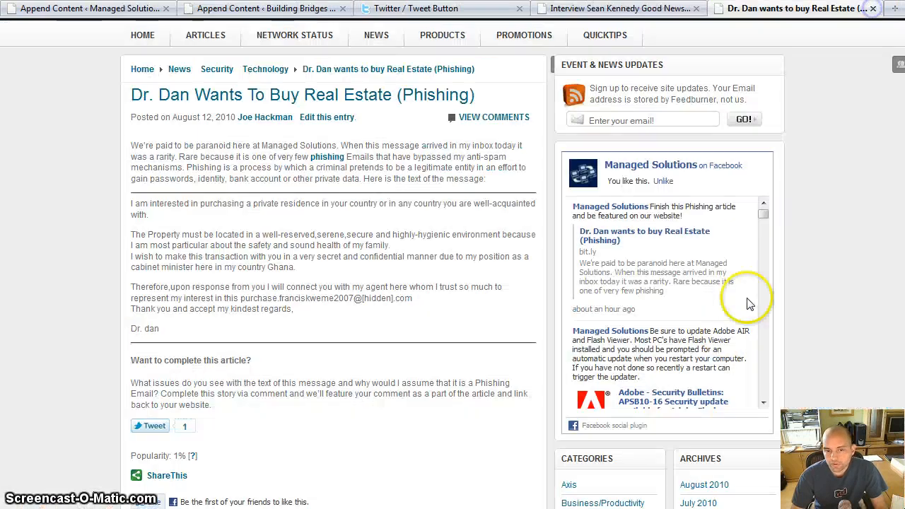
{"action": "mouse_move", "coordinate": [798, 233]}
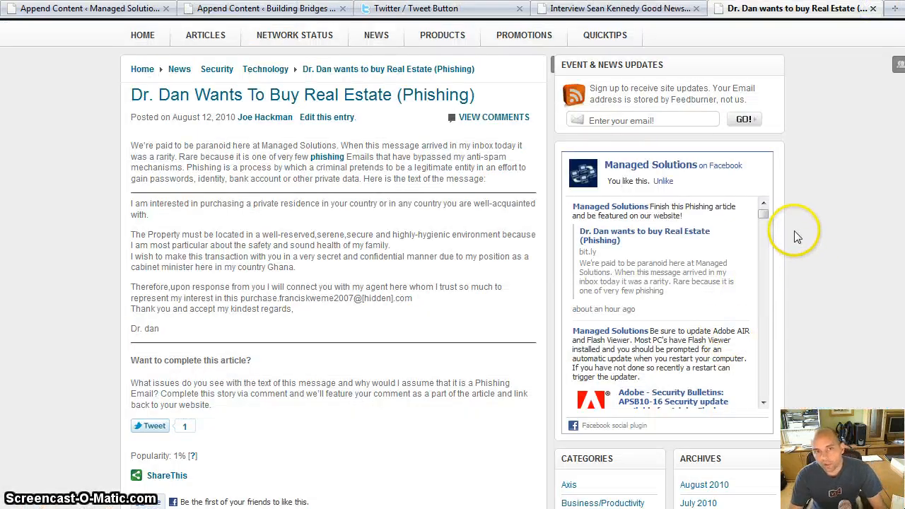
{"action": "mouse_move", "coordinate": [782, 264]}
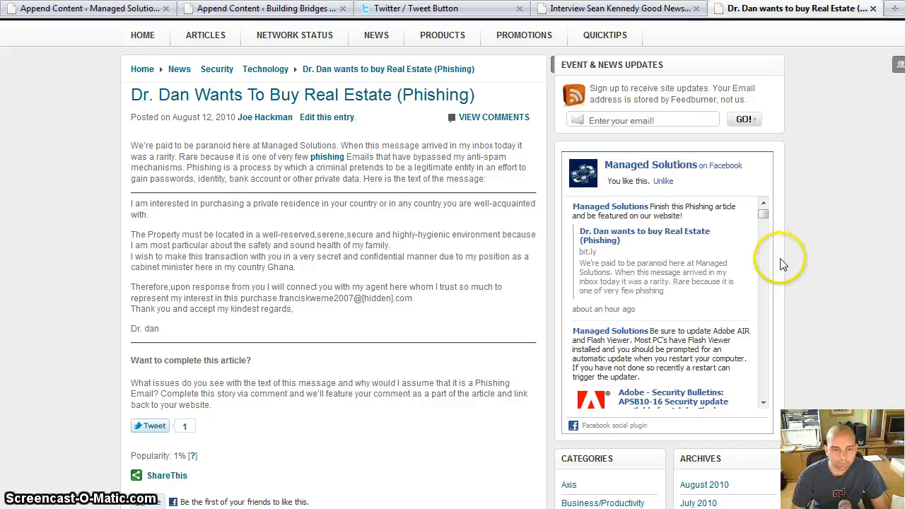
{"action": "mouse_move", "coordinate": [820, 237]}
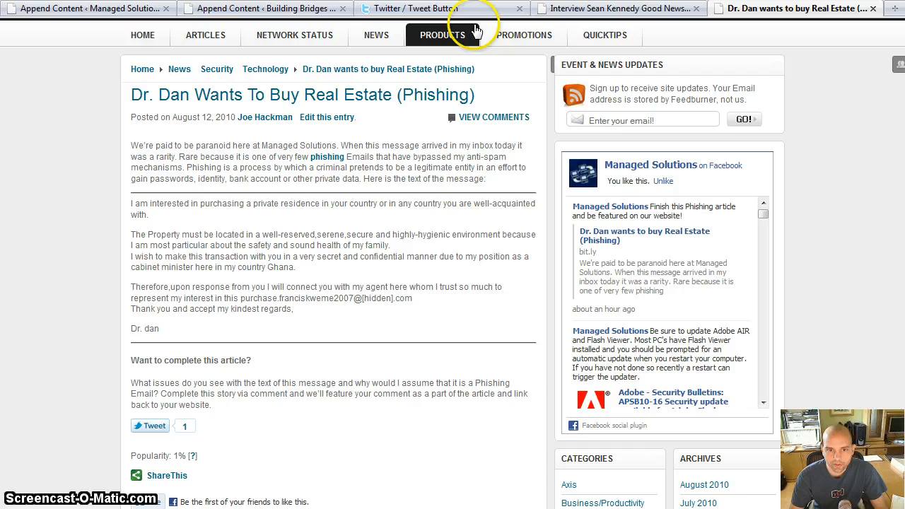
{"action": "mouse_move", "coordinate": [478, 14]}
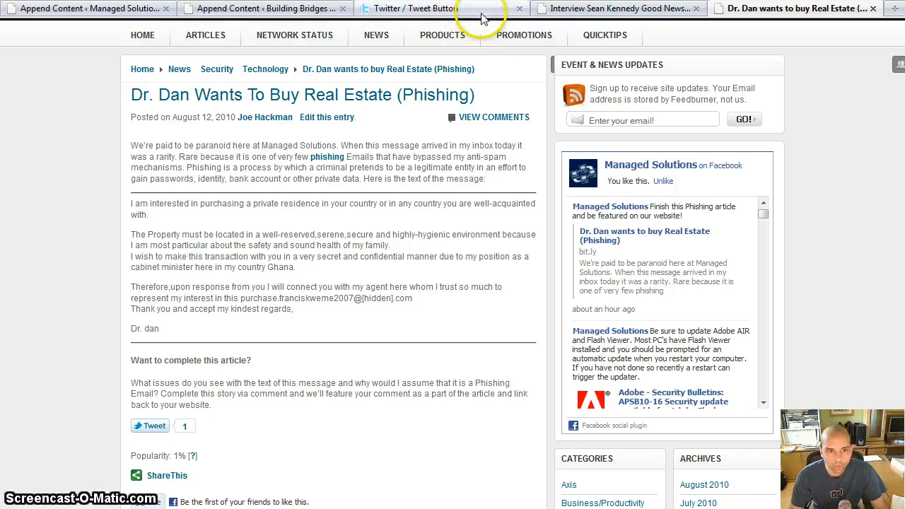
{"action": "mouse_move", "coordinate": [808, 182]}
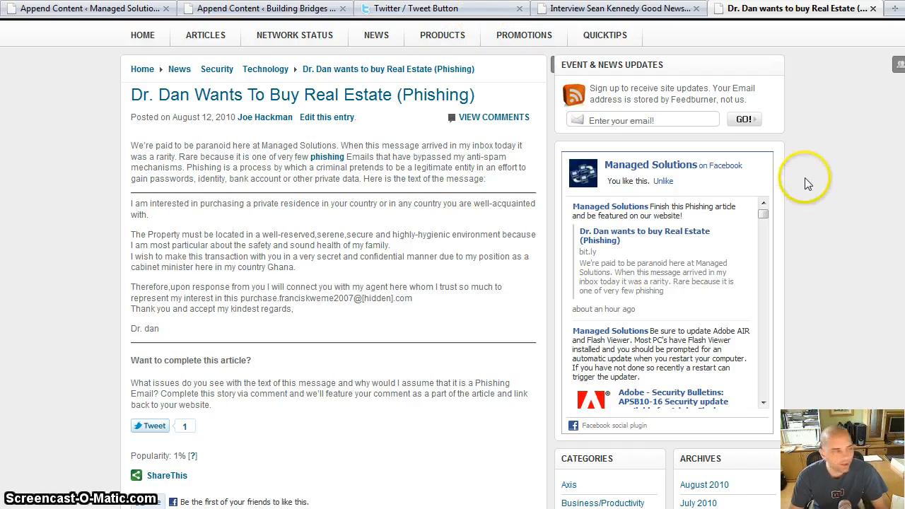
{"action": "mouse_move", "coordinate": [804, 189]}
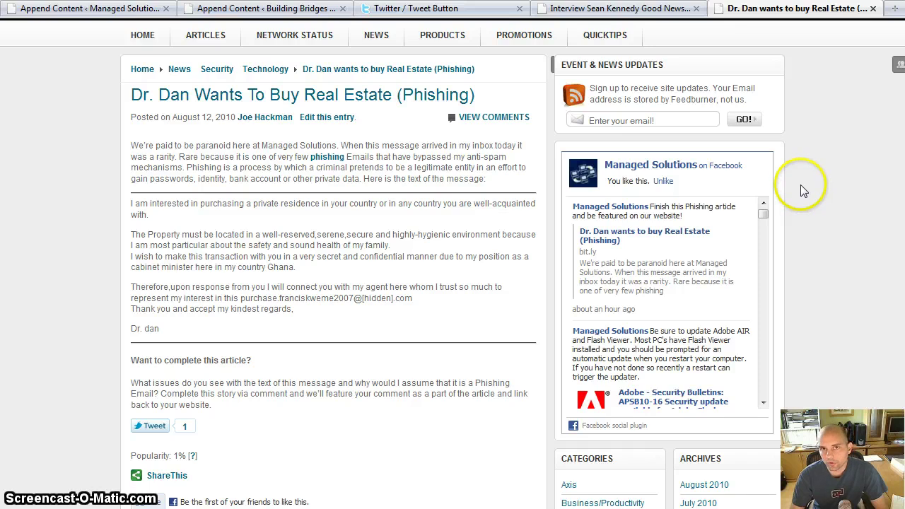
{"action": "mouse_move", "coordinate": [798, 189]}
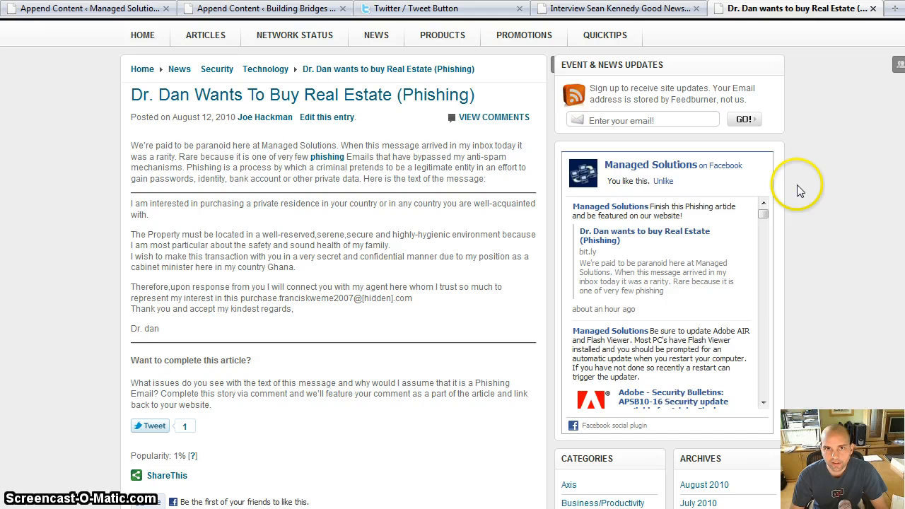
{"action": "mouse_move", "coordinate": [803, 192]}
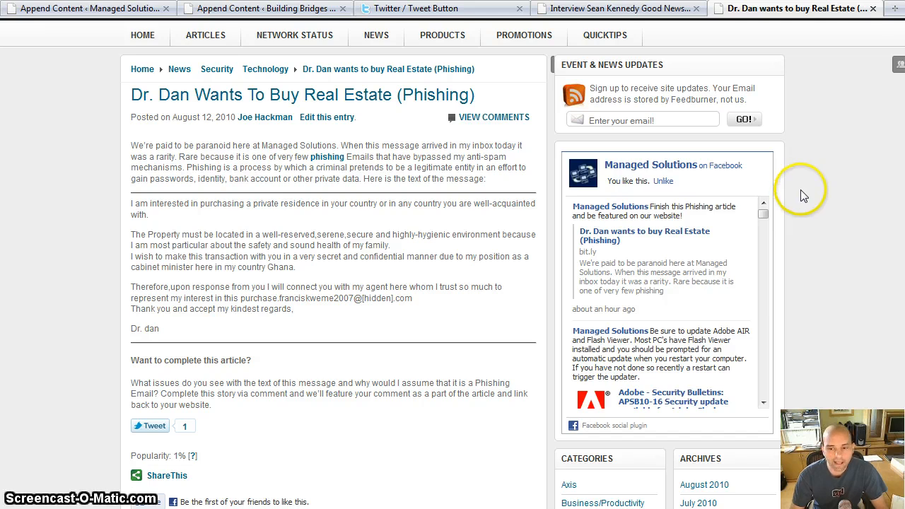
{"action": "mouse_move", "coordinate": [796, 201]}
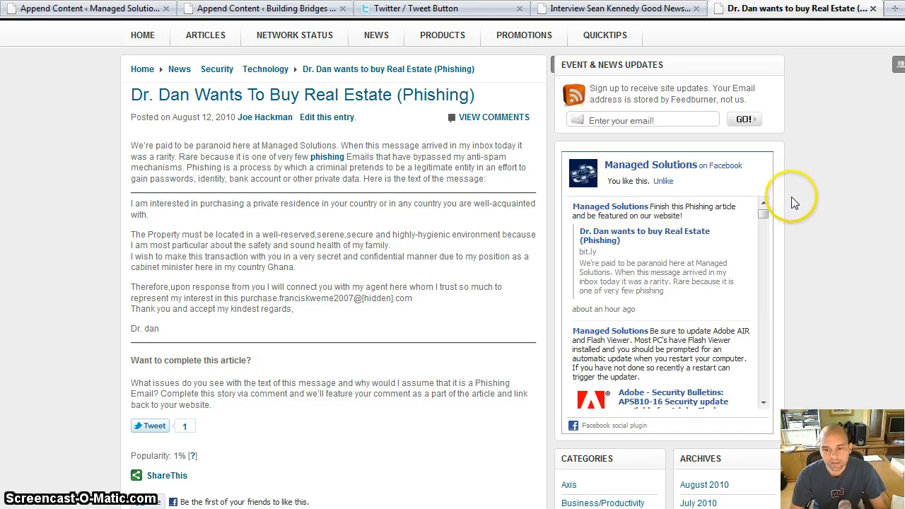
{"action": "mouse_move", "coordinate": [826, 296]}
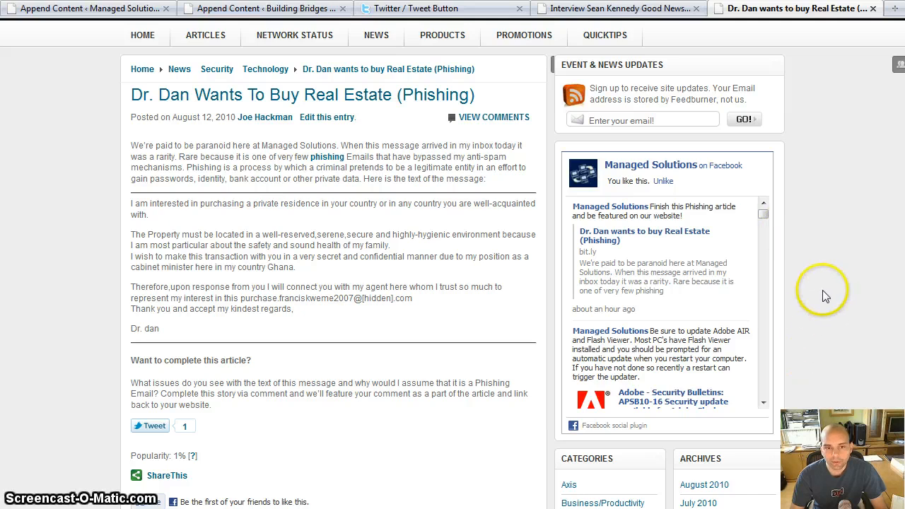
{"action": "mouse_move", "coordinate": [838, 293]}
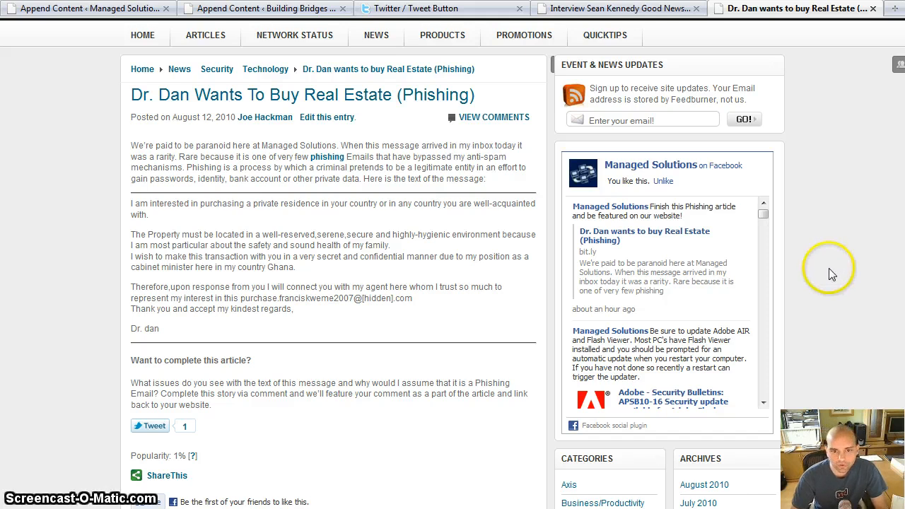
{"action": "mouse_move", "coordinate": [836, 275]}
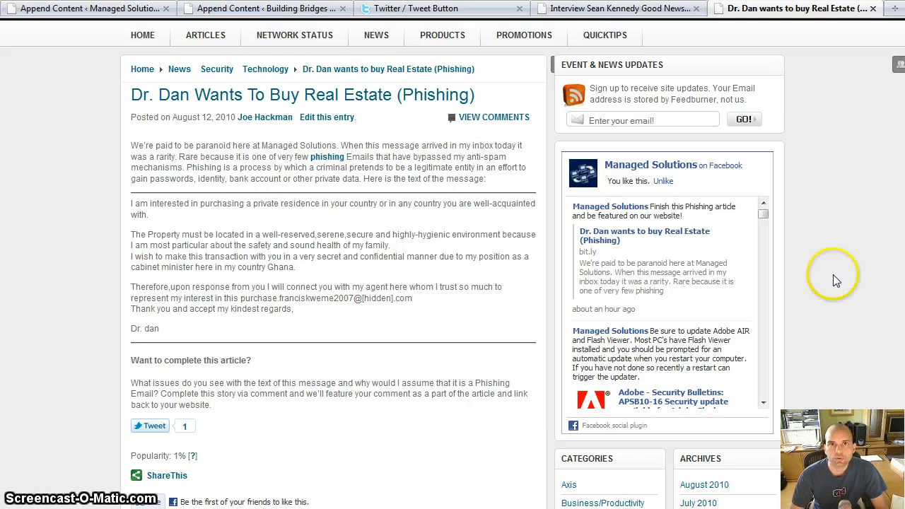
{"action": "mouse_move", "coordinate": [836, 283]}
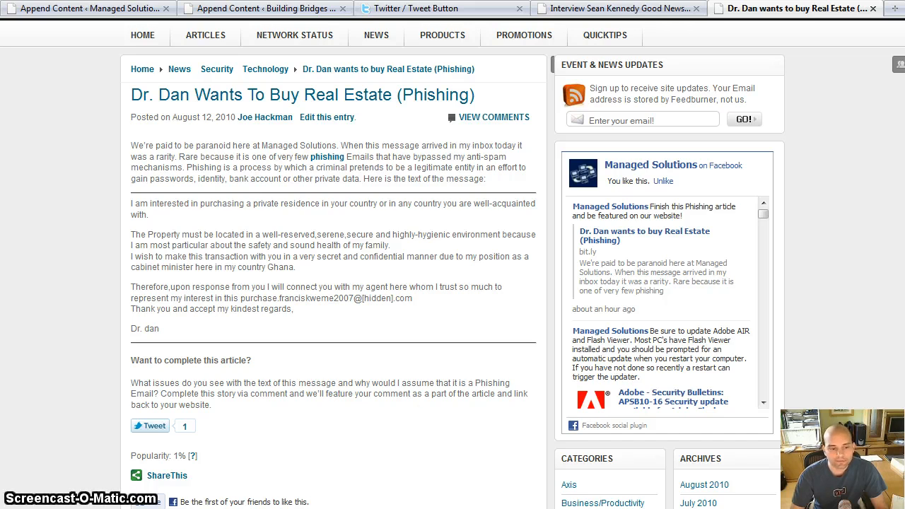
{"action": "mouse_move", "coordinate": [539, 483]}
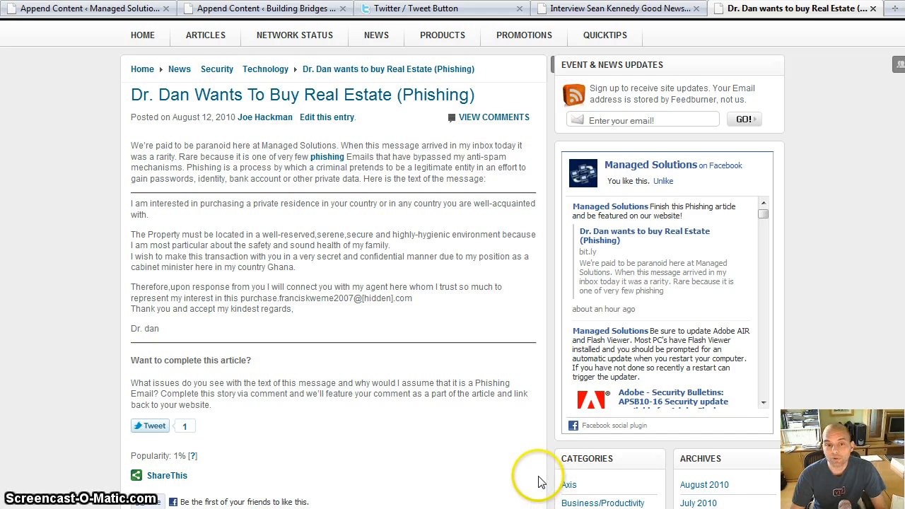
{"action": "mouse_move", "coordinate": [442, 460]}
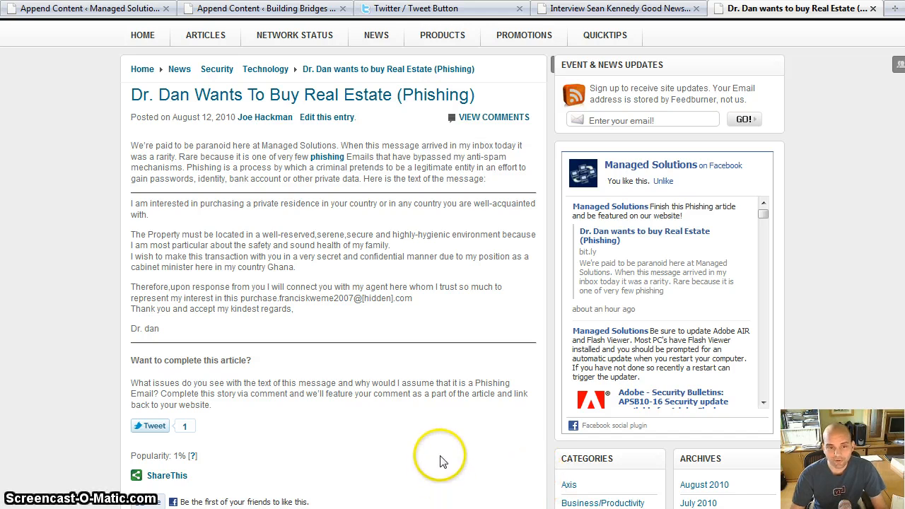
{"action": "mouse_move", "coordinate": [442, 456]}
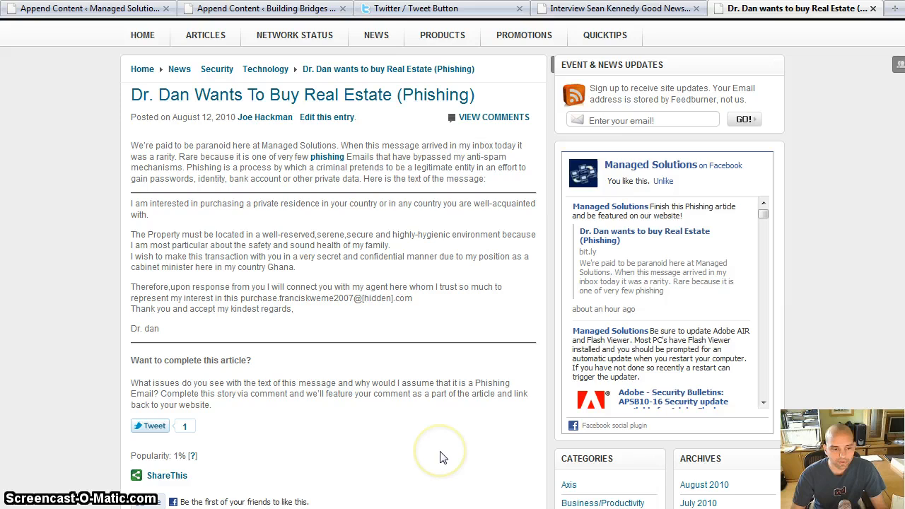
{"action": "mouse_move", "coordinate": [442, 455]}
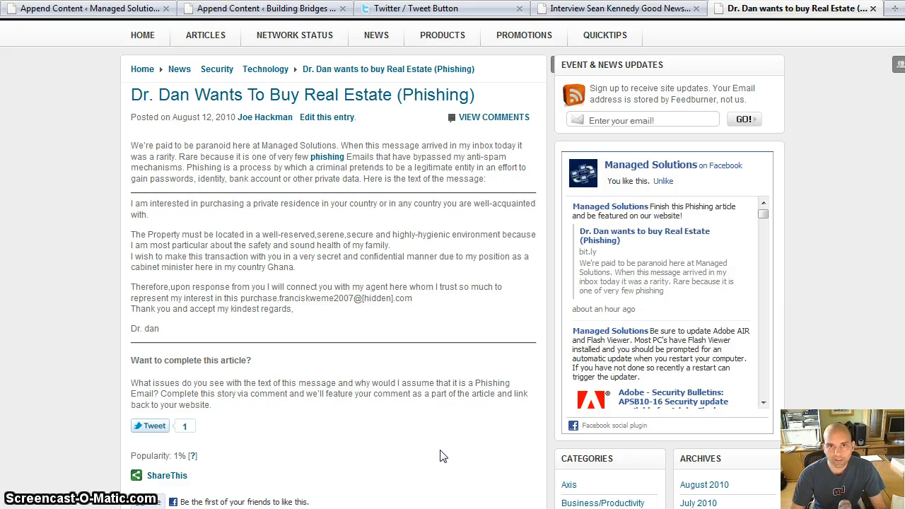
{"action": "mouse_move", "coordinate": [433, 481]}
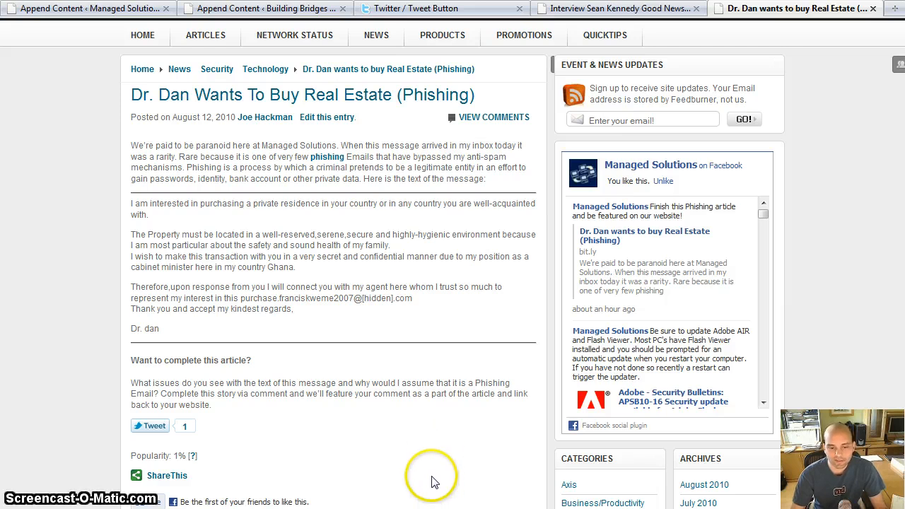